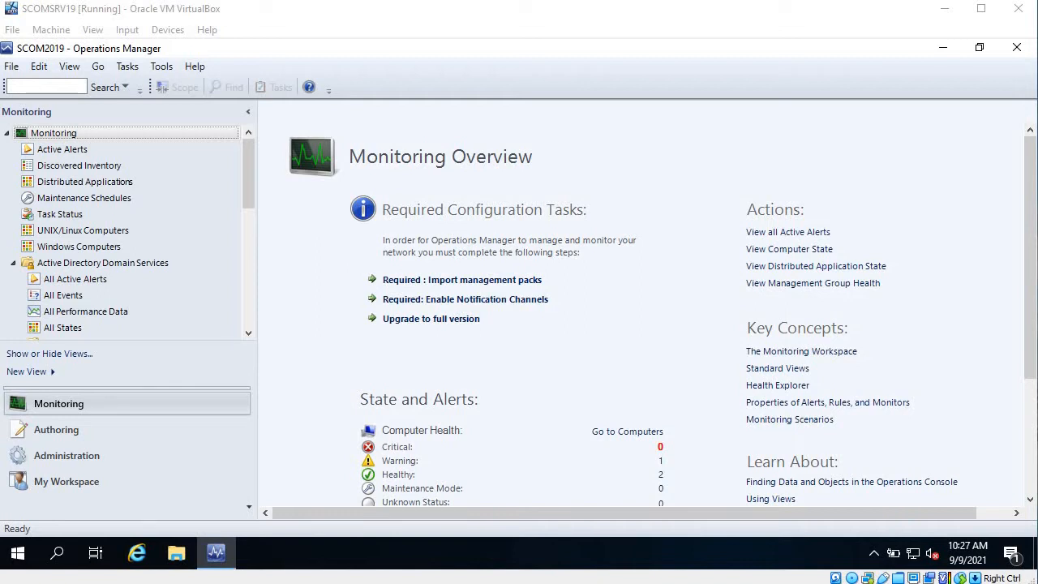
pyautogui.moveTo(346, 290)
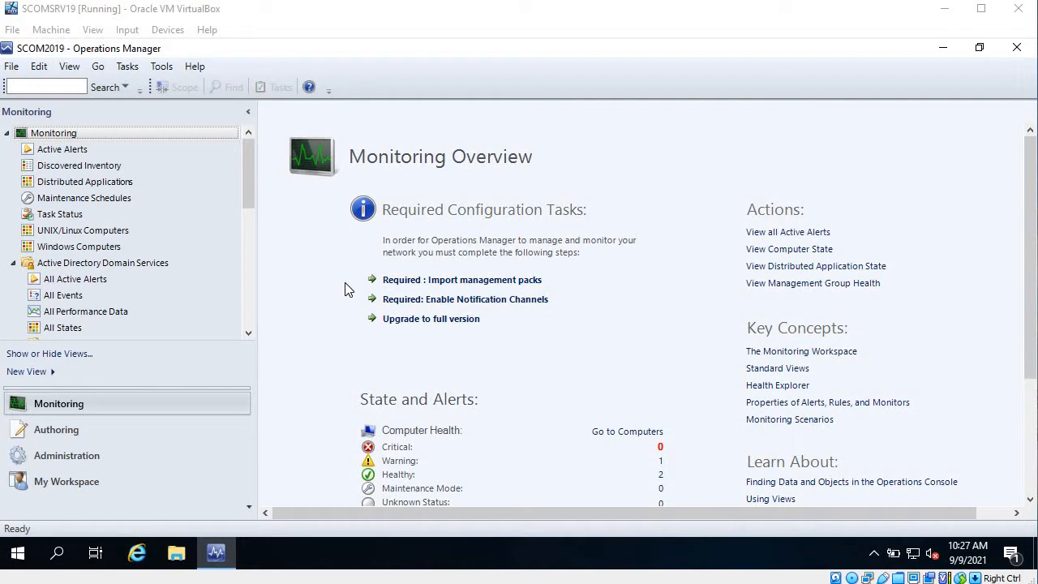
pyautogui.moveTo(118, 429)
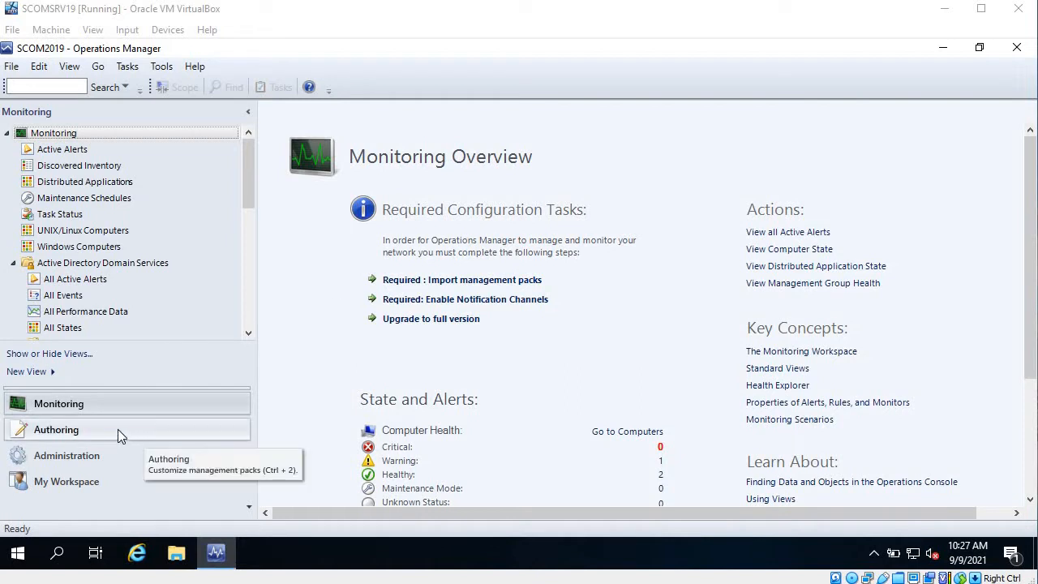
# Show all management pack tasks in Authoring and view the Reset State task details
pyautogui.click(56, 429)
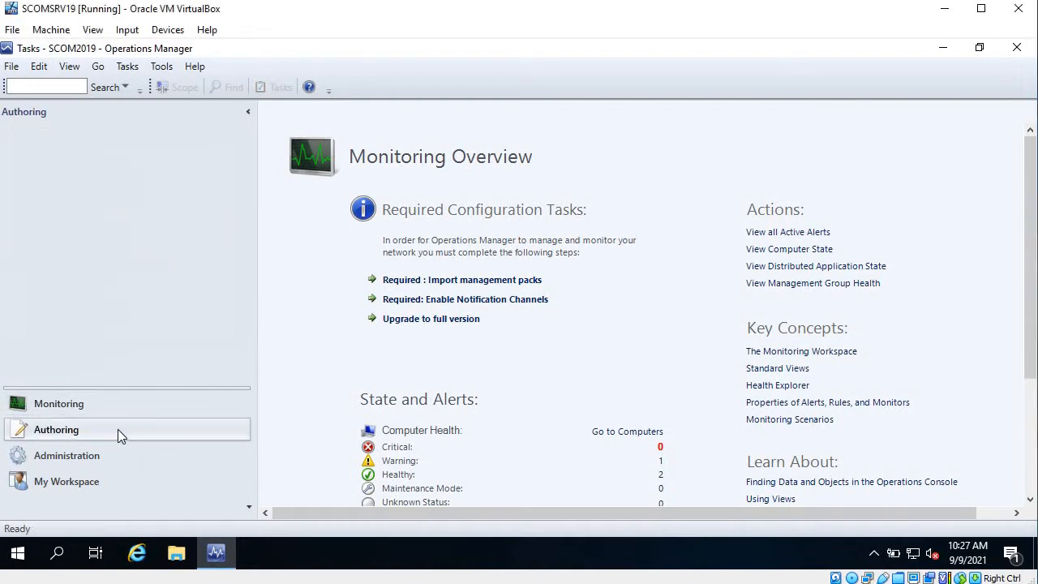
pyautogui.click(56, 429)
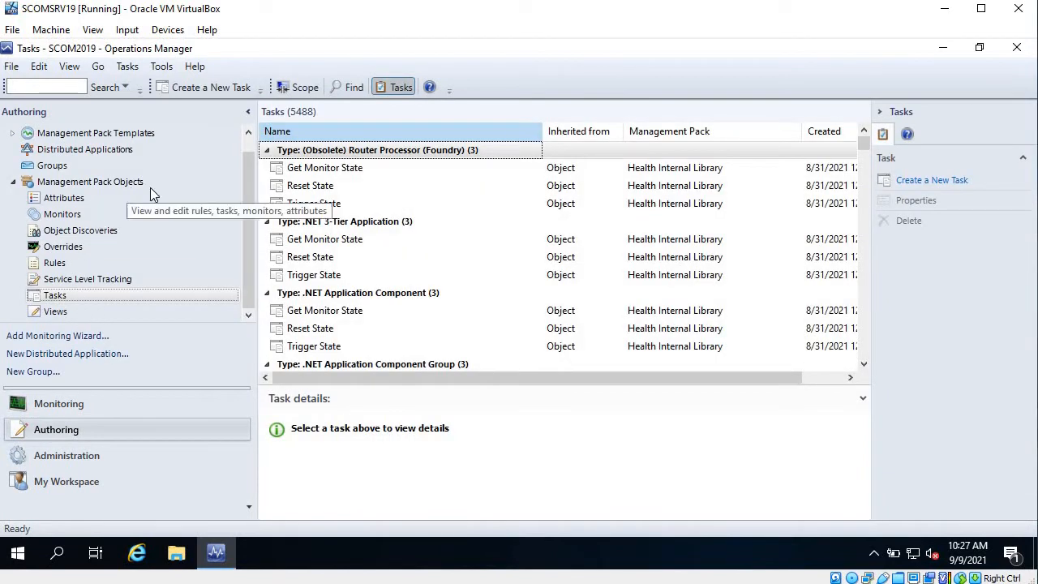
pyautogui.moveTo(161, 301)
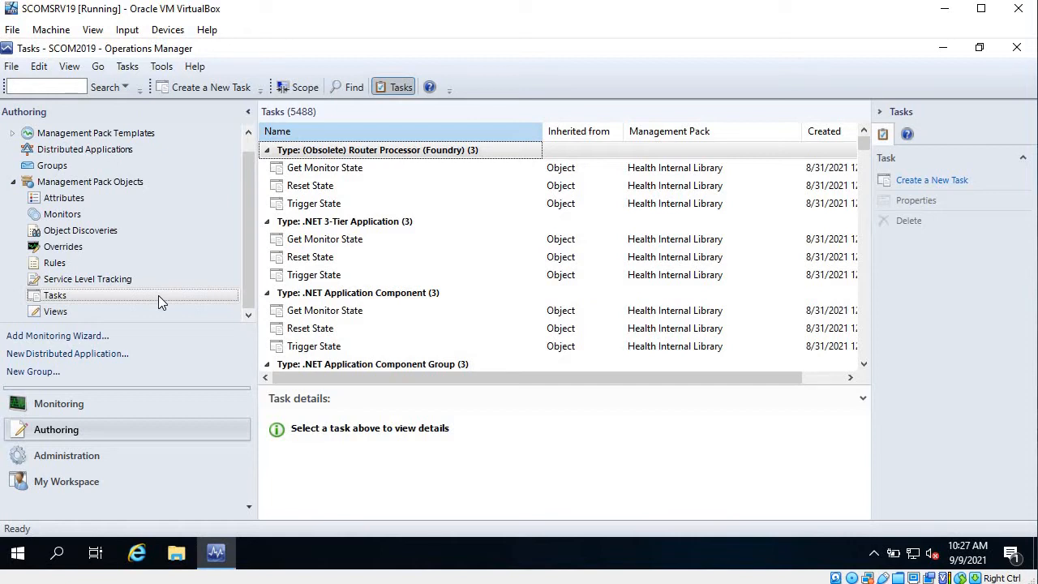
pyautogui.click(309, 256)
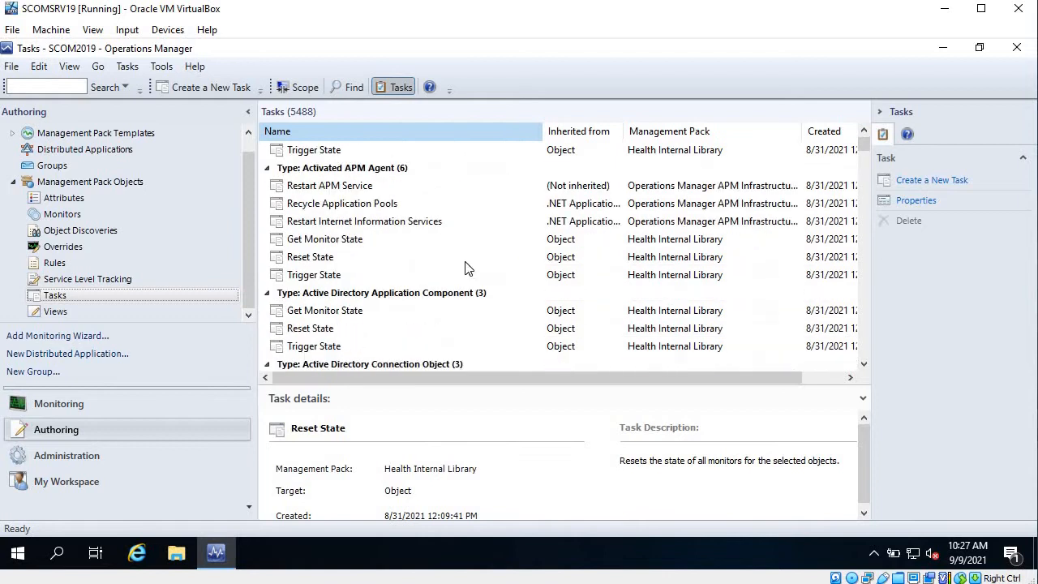
pyautogui.scroll(-3)
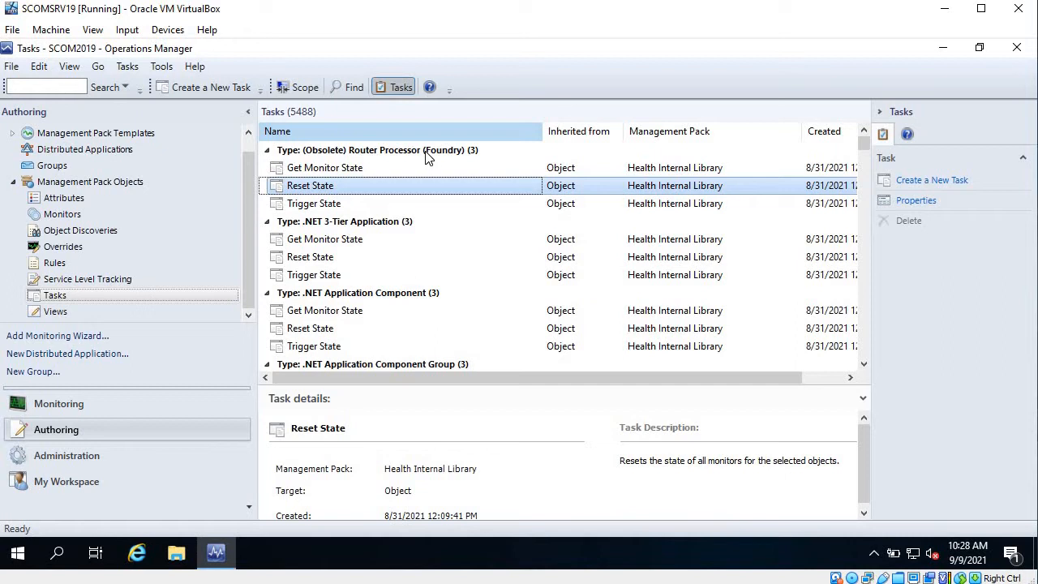
pyautogui.moveTo(952, 180)
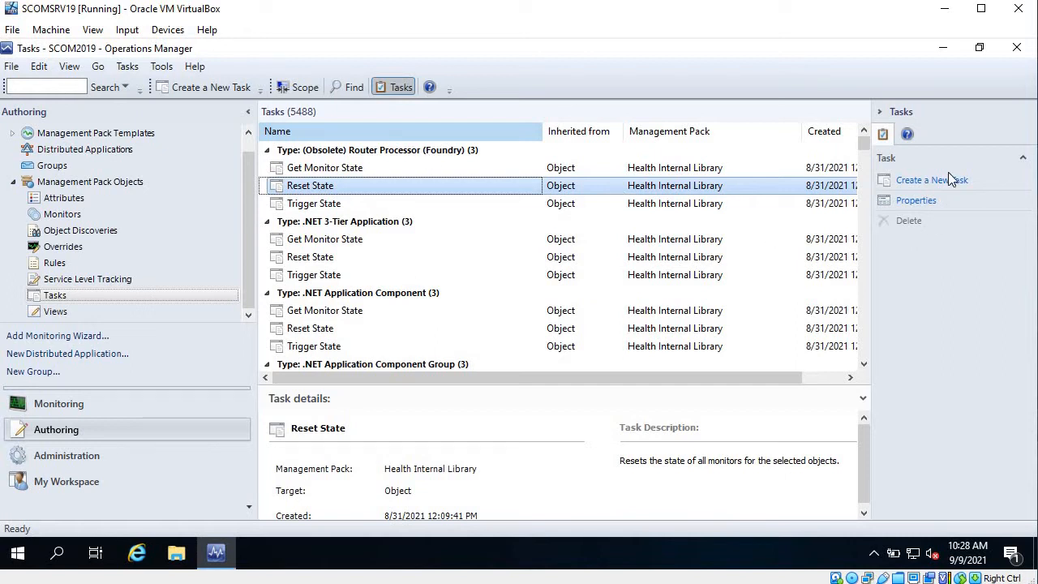
pyautogui.moveTo(931, 179)
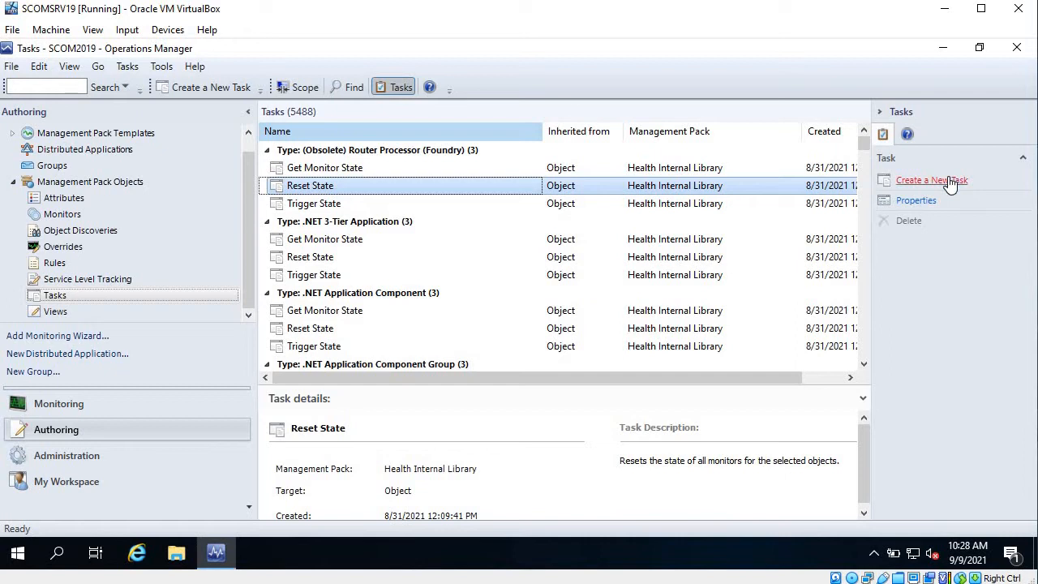
pyautogui.moveTo(913, 189)
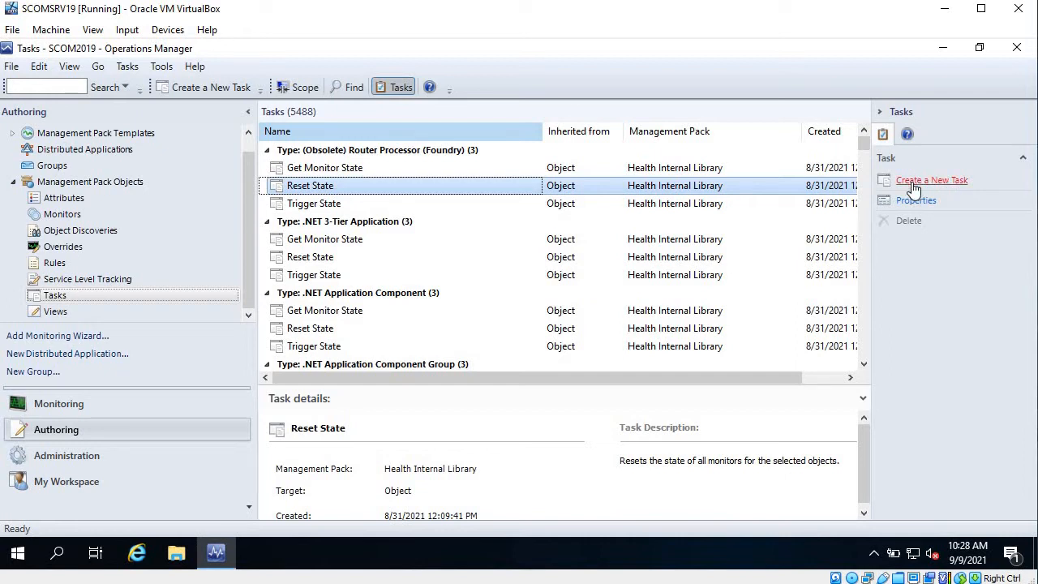
pyautogui.moveTo(914, 250)
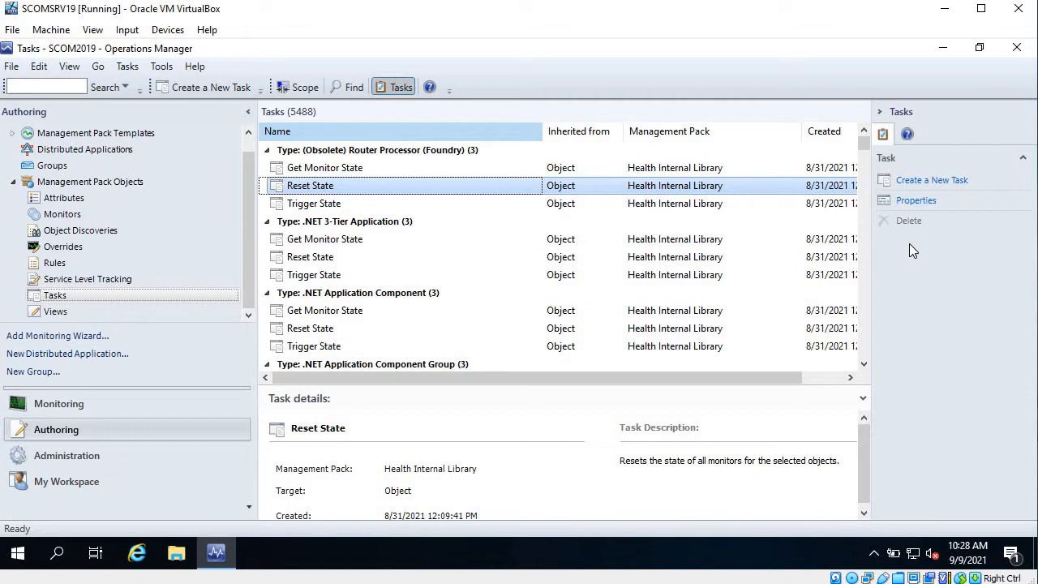
pyautogui.moveTo(930, 179)
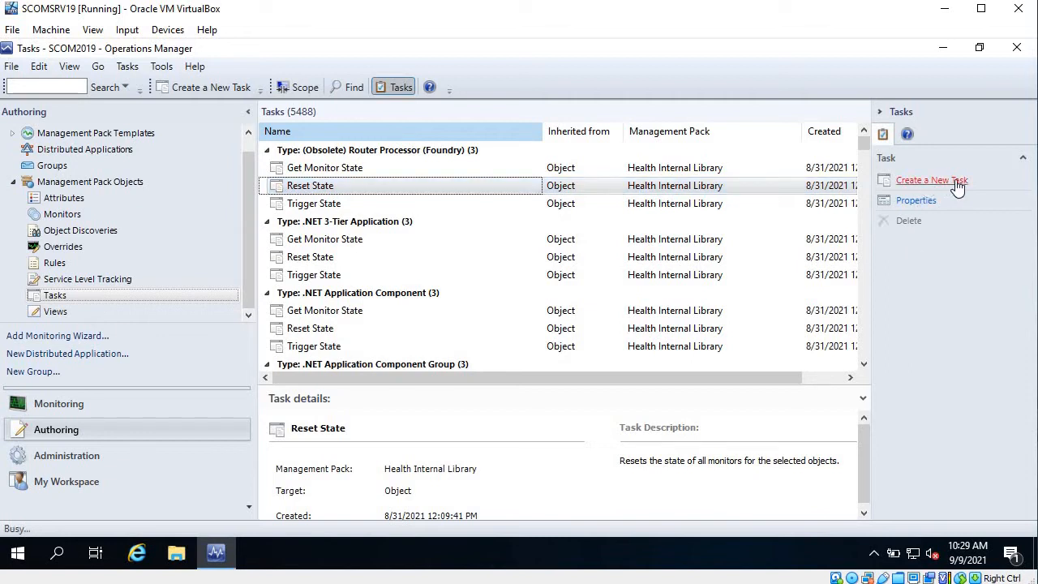
# Begin a command-line agent task with WebOS3 Management Pack as its destination
pyautogui.click(930, 180)
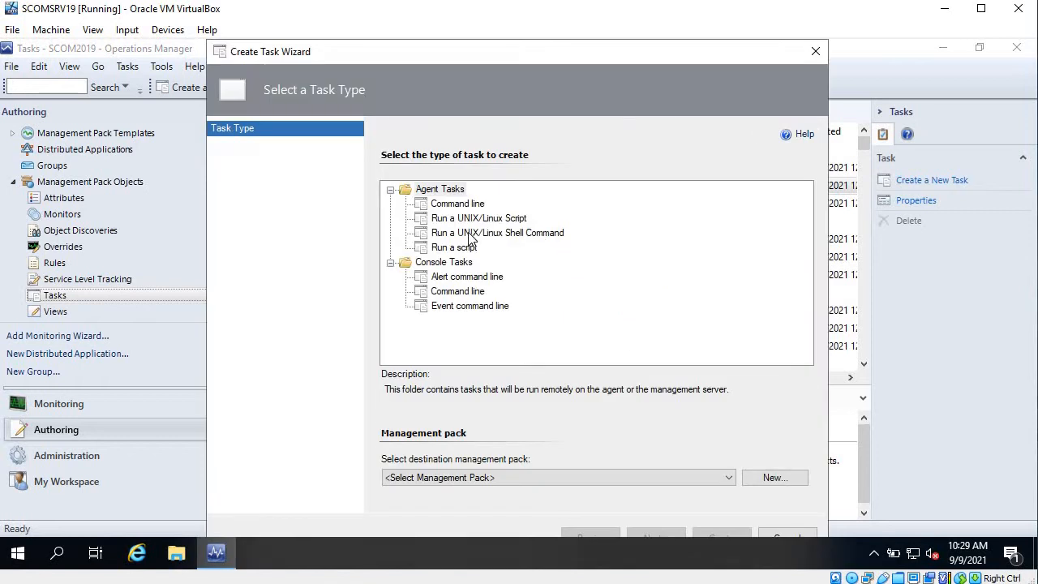
pyautogui.click(458, 203)
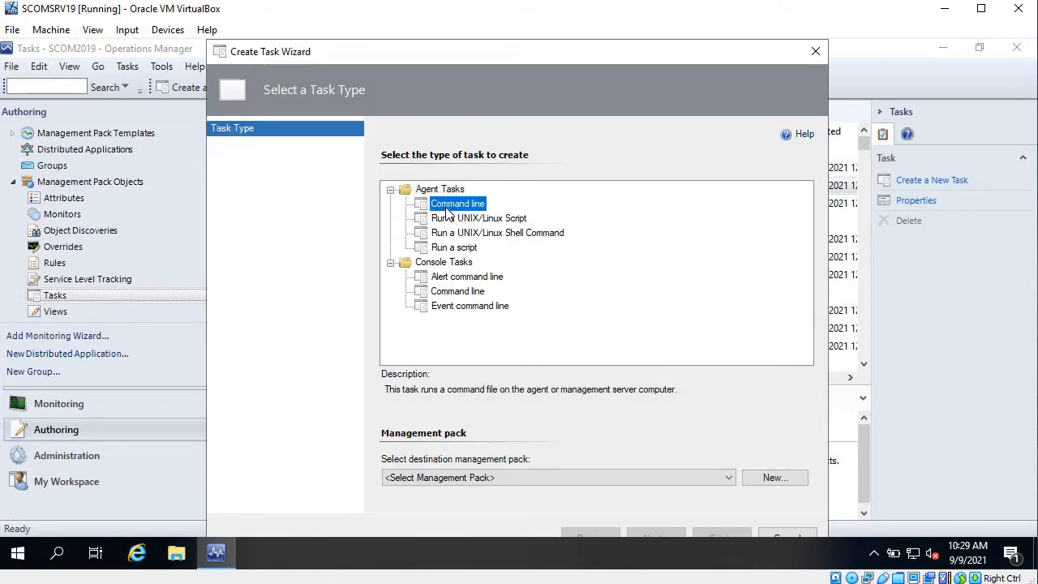
pyautogui.moveTo(559, 343)
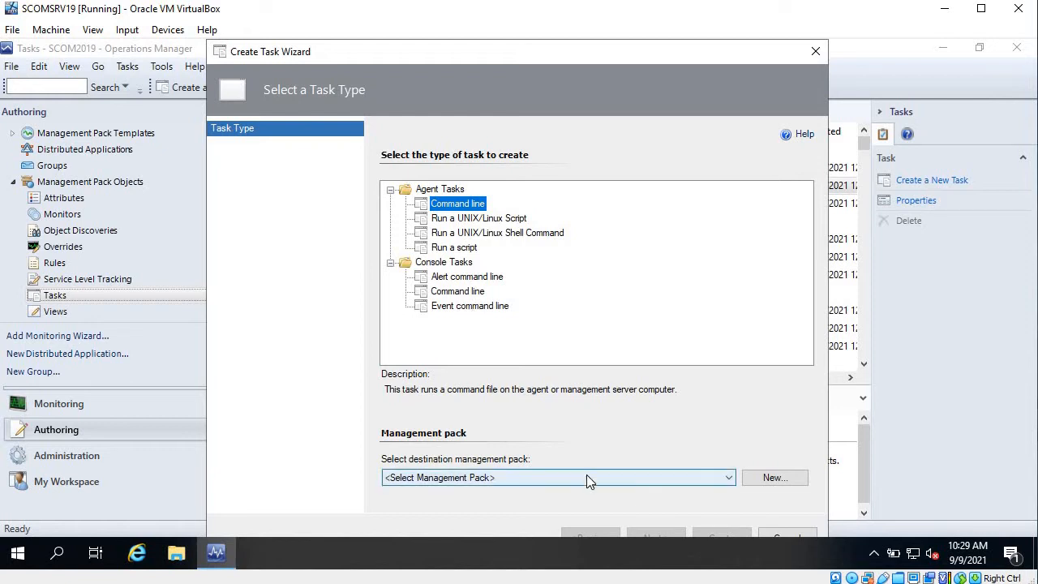
pyautogui.click(726, 478)
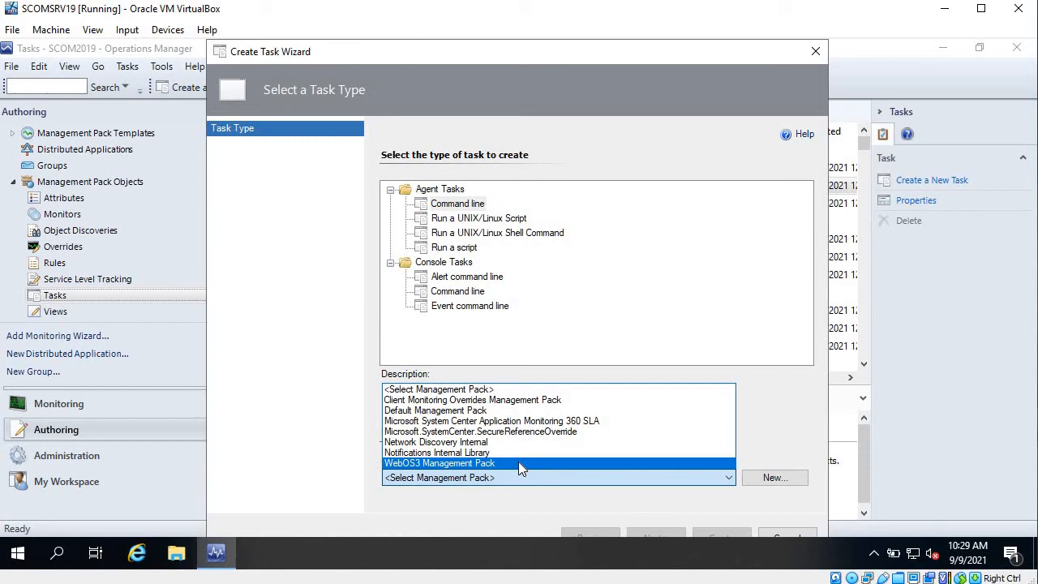
pyautogui.click(440, 462)
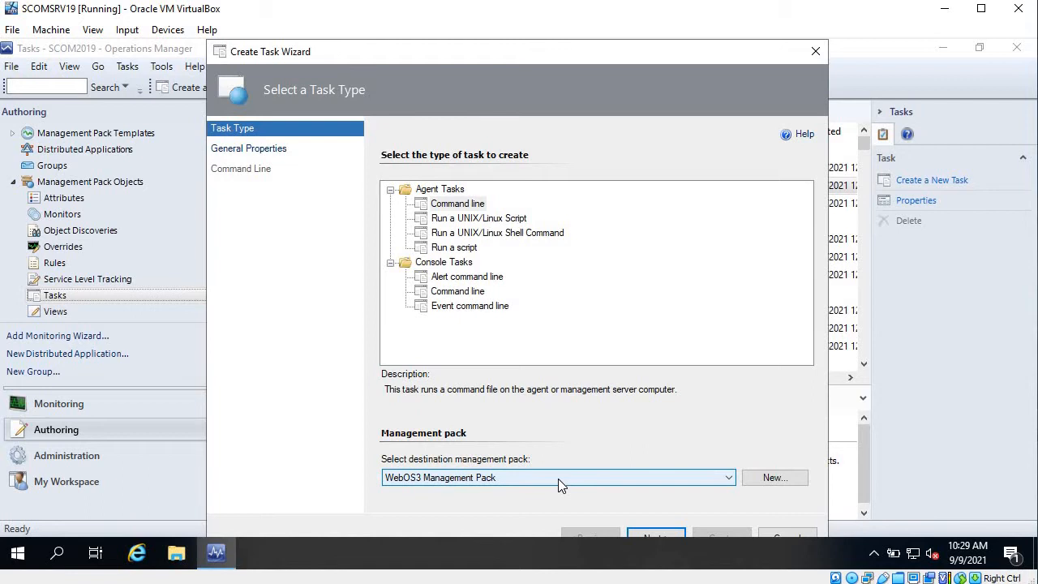
pyautogui.click(457, 204)
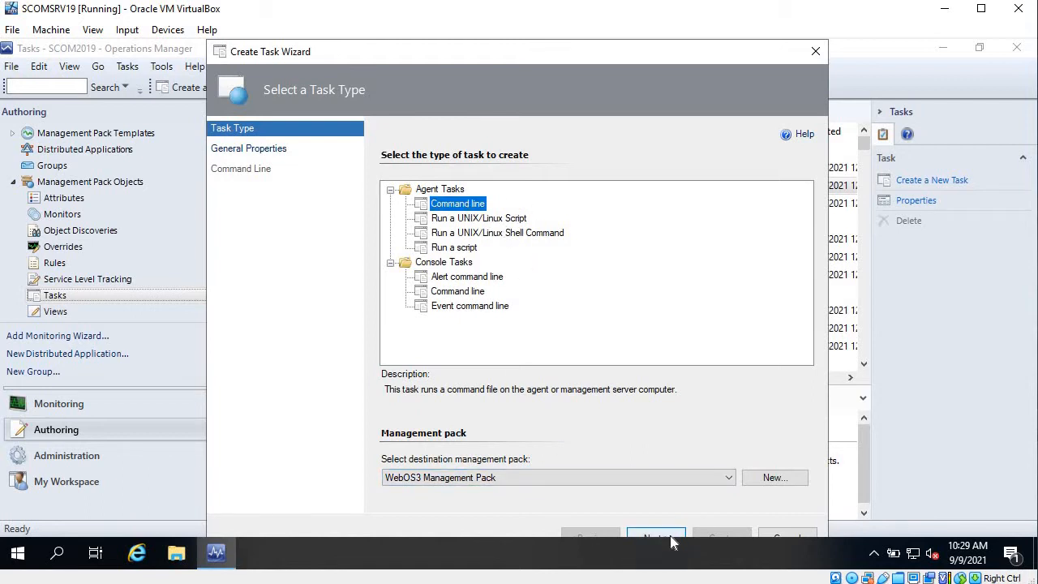
# Enter 'WebOS3 - Network Details' as the task name on the General Properties page
pyautogui.click(655, 536)
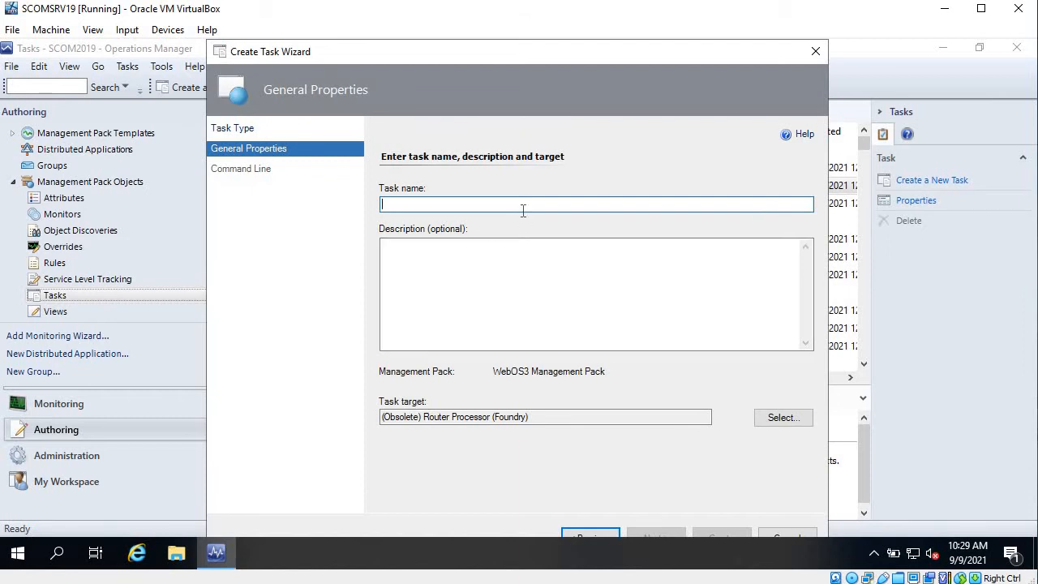
pyautogui.write('WebOS')
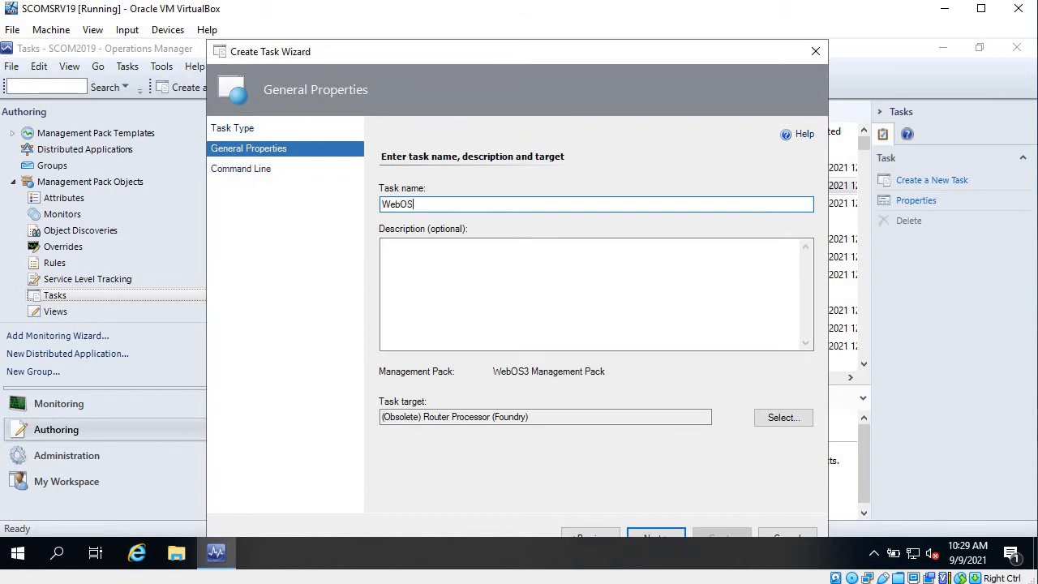
pyautogui.write('3 -')
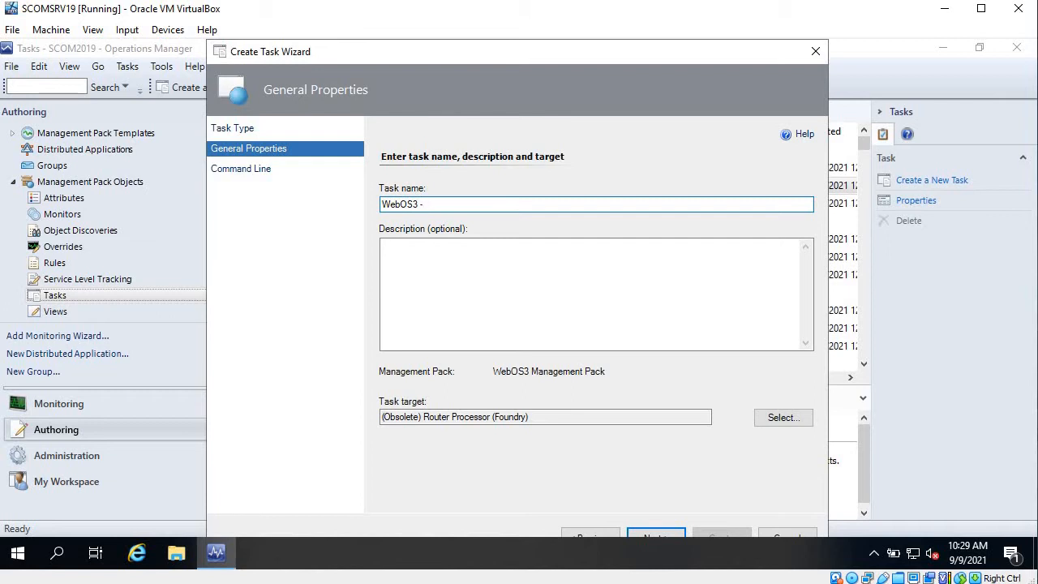
pyautogui.write('Net')
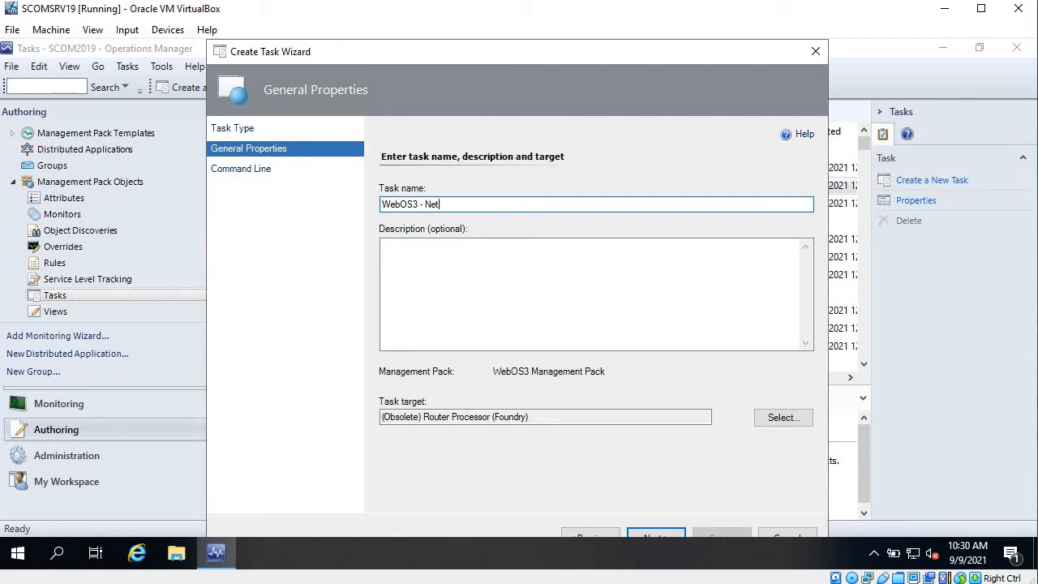
pyautogui.write('work Det')
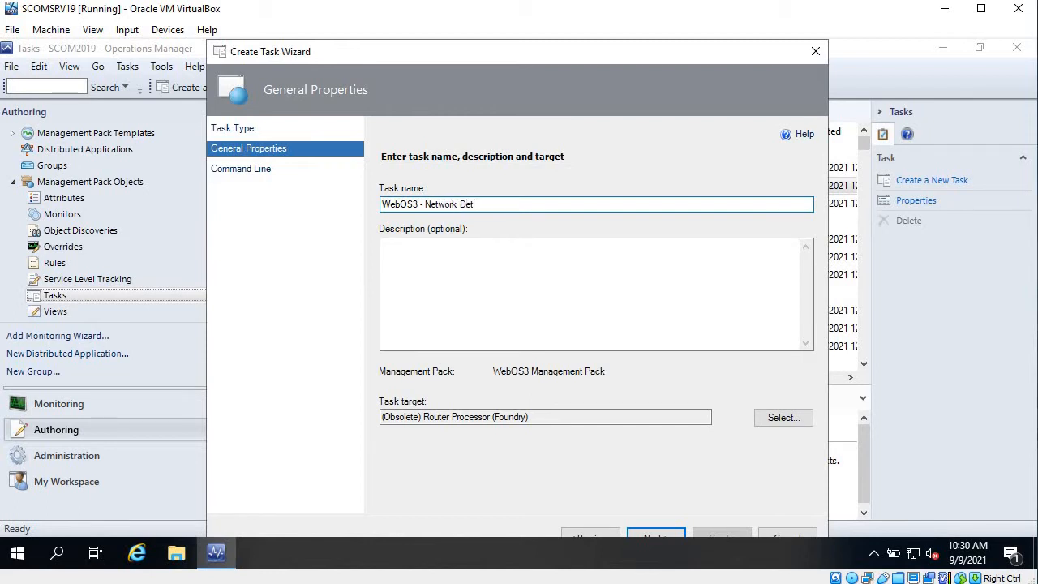
pyautogui.write('ails')
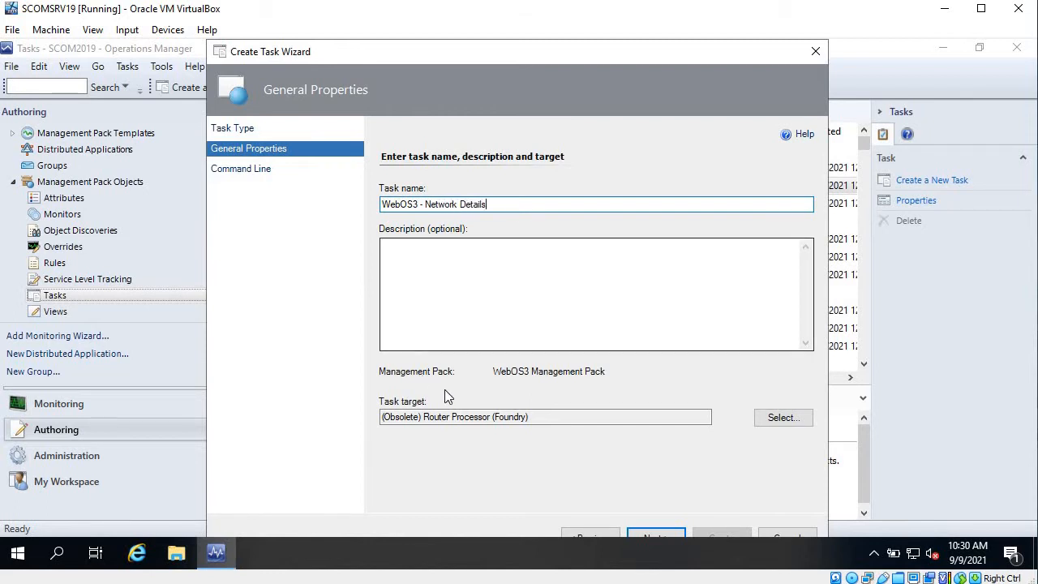
pyautogui.click(513, 312)
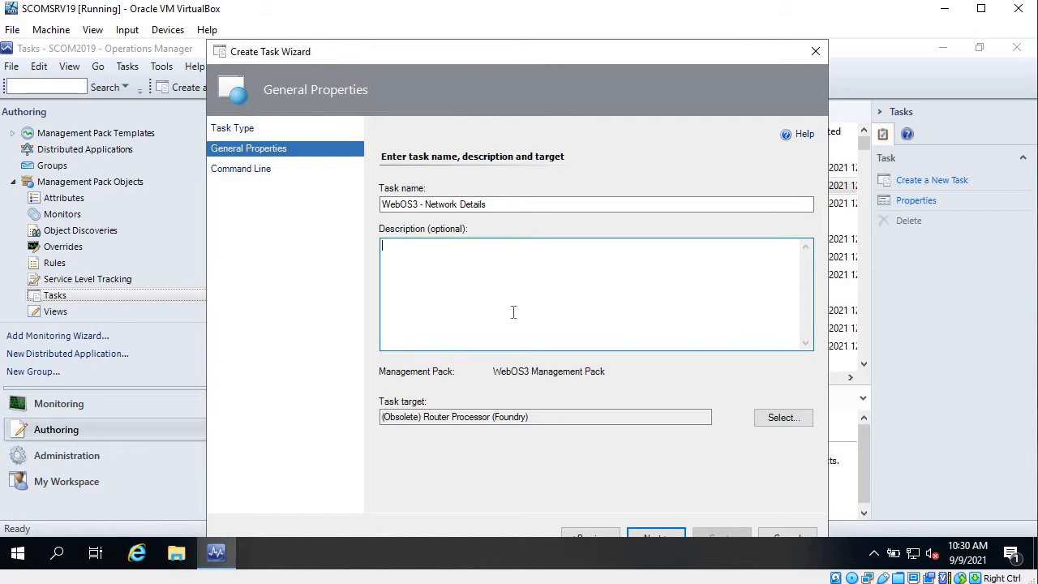
pyautogui.moveTo(800, 432)
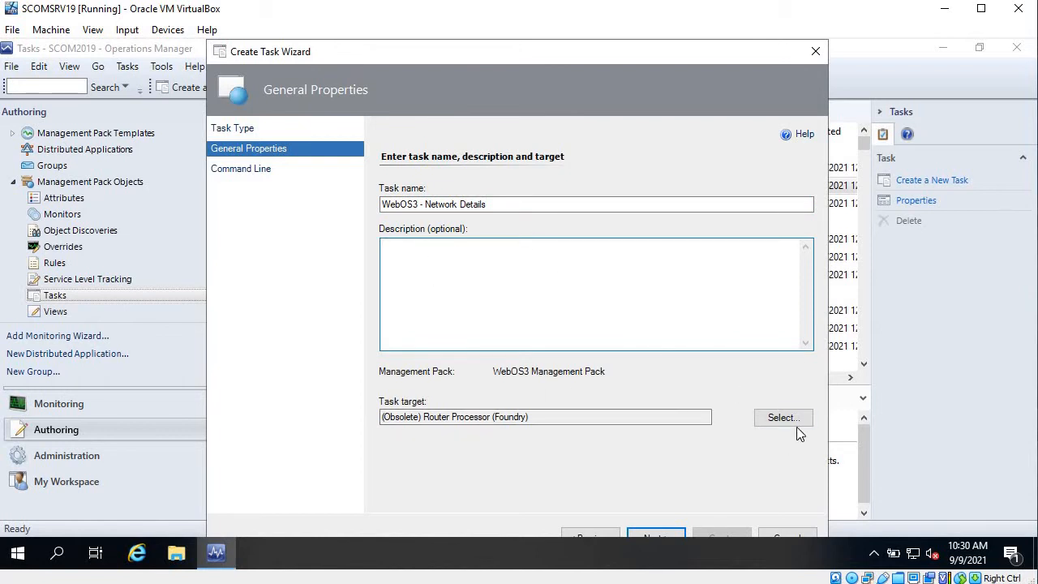
pyautogui.click(783, 416)
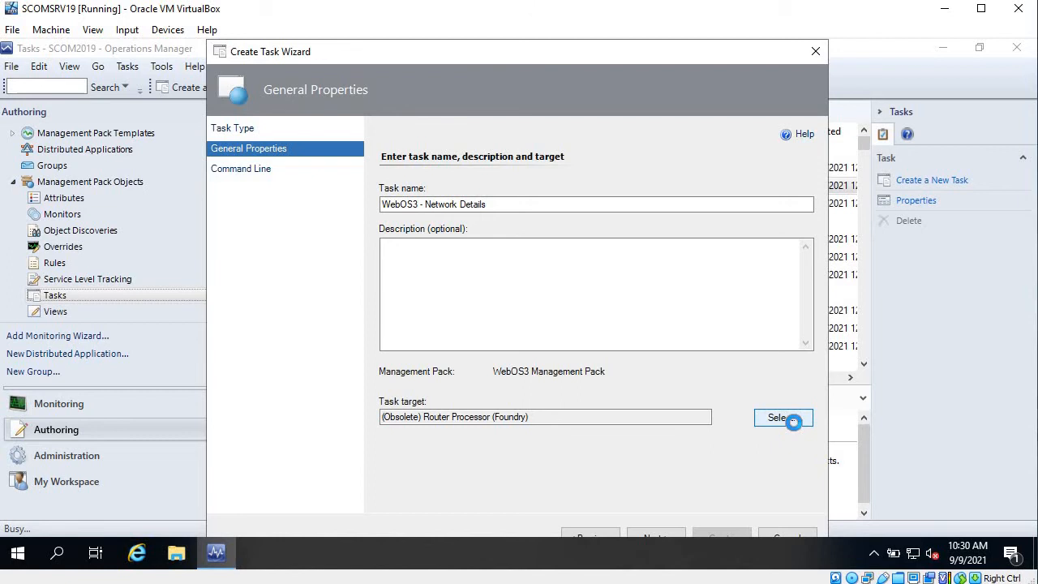
# Search targets for 'win' and choose Windows Server as the task target
pyautogui.click(778, 416)
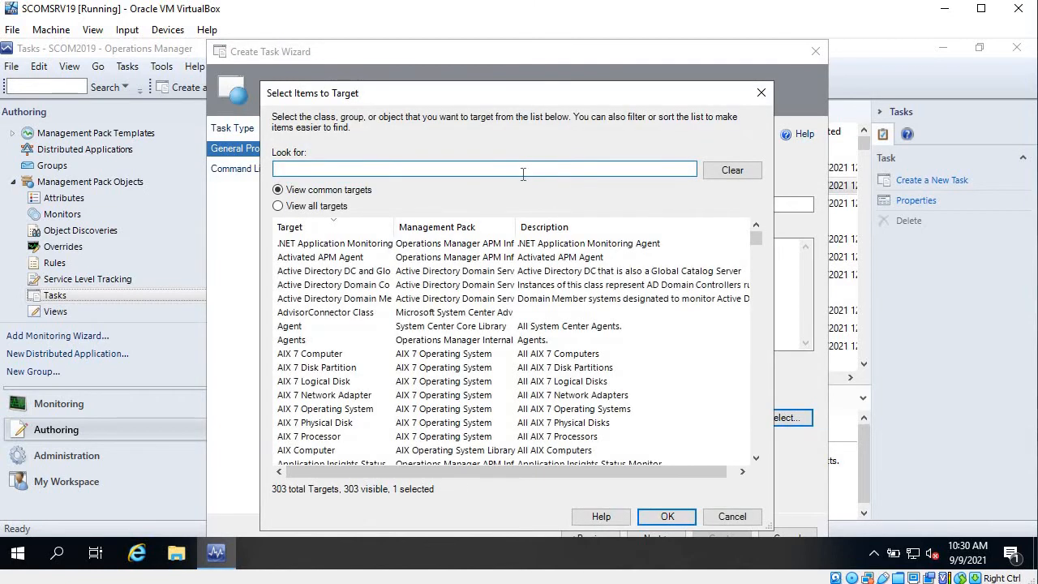
pyautogui.write('windows server')
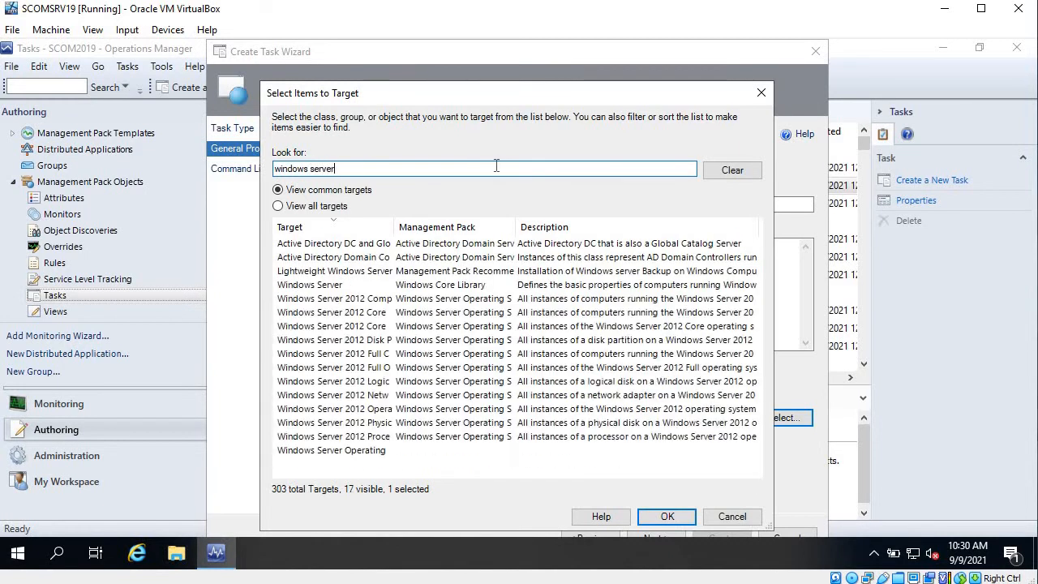
pyautogui.click(332, 284)
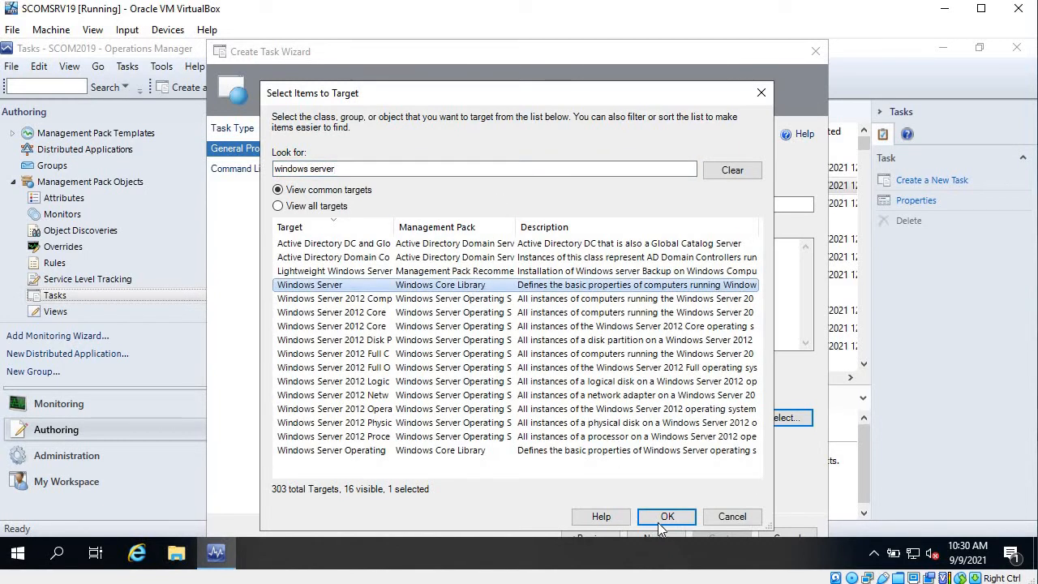
pyautogui.click(667, 516)
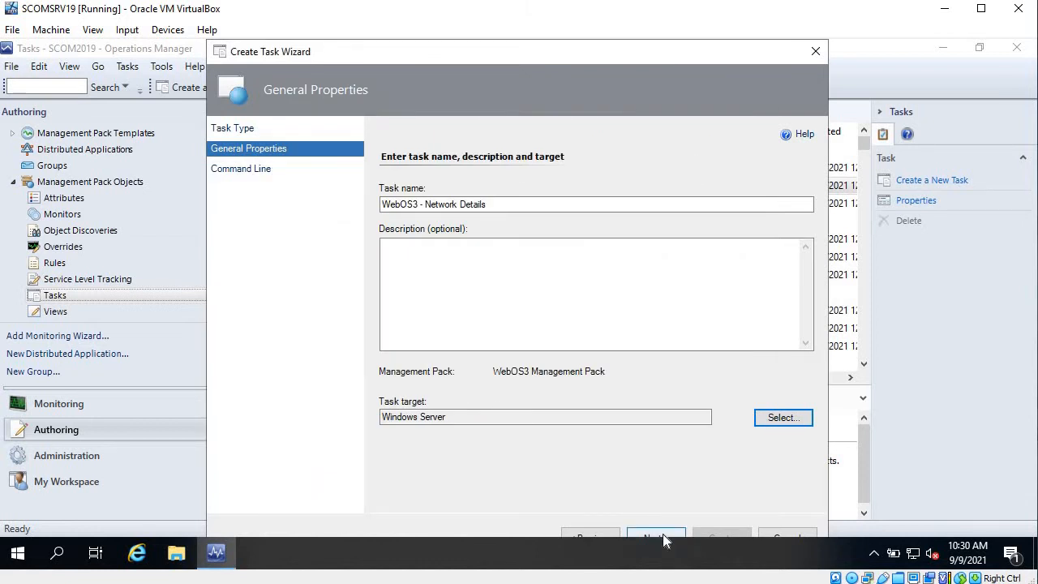
# Enter %windir%\windows\system32\ipconfig.exe as the command path with /all parameters
pyautogui.click(656, 536)
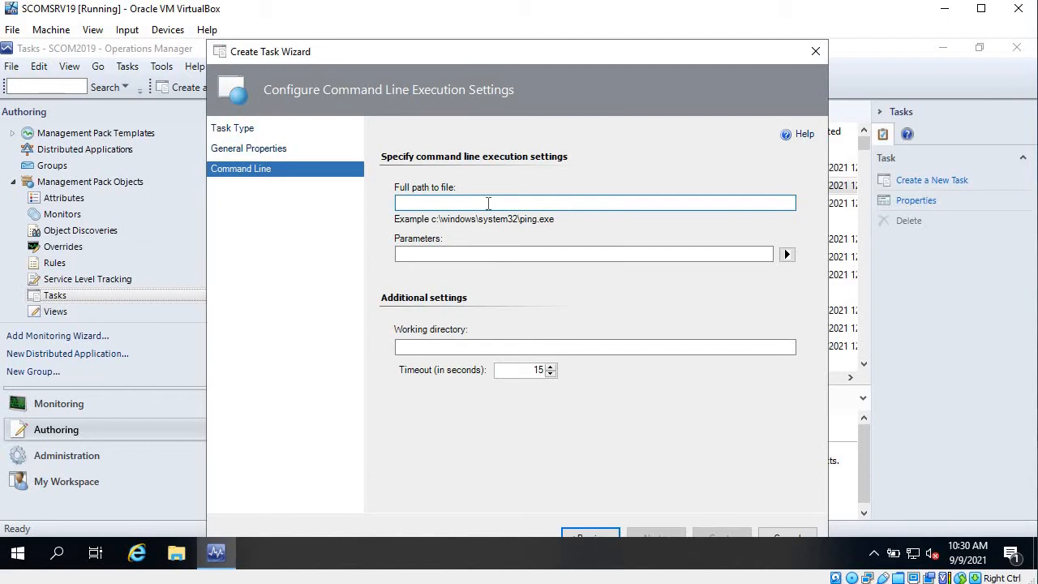
pyautogui.write('%')
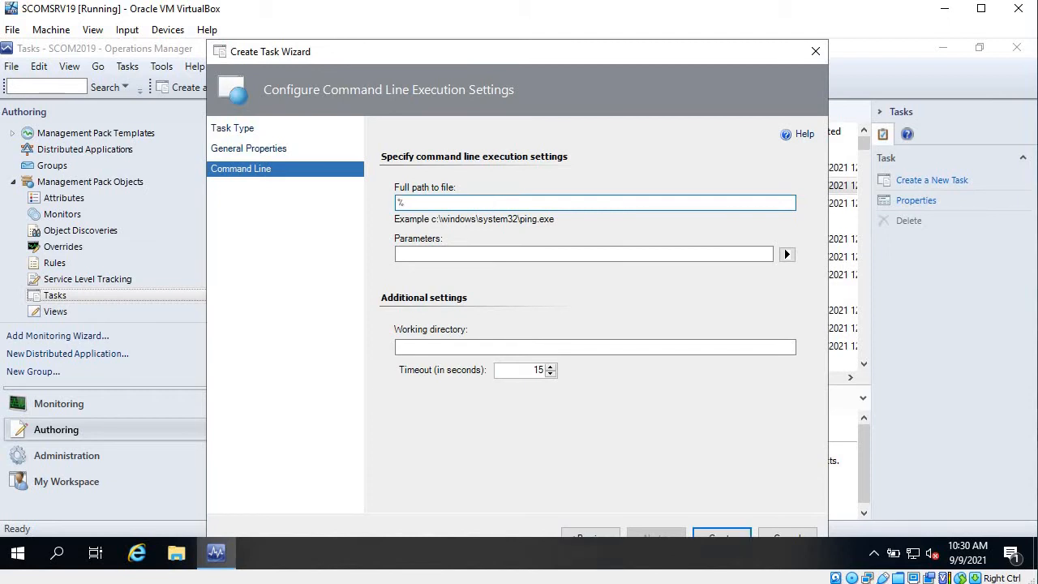
pyautogui.write('win')
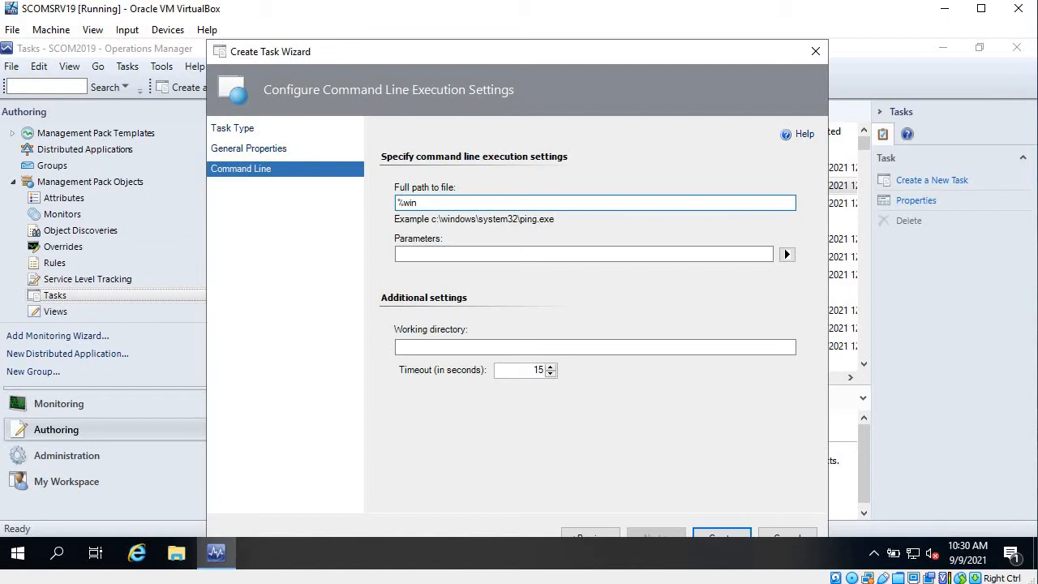
pyautogui.write('dir')
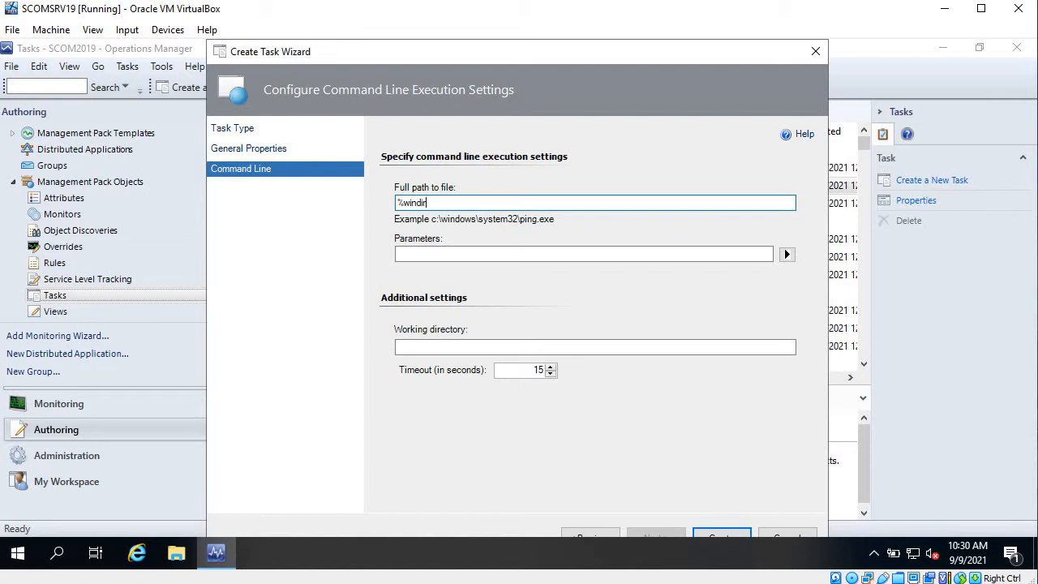
pyautogui.write('%')
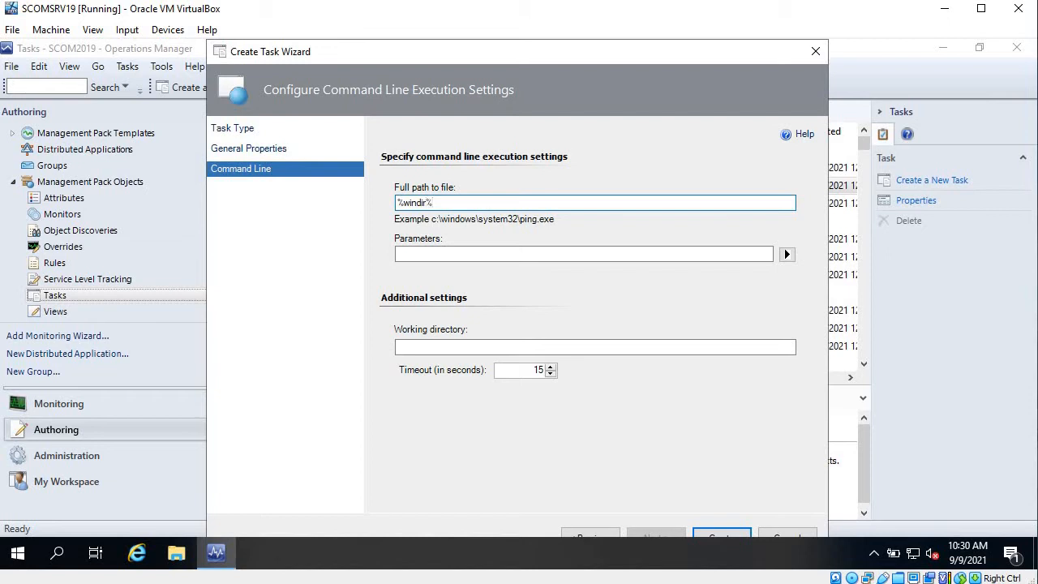
pyautogui.write('\\')
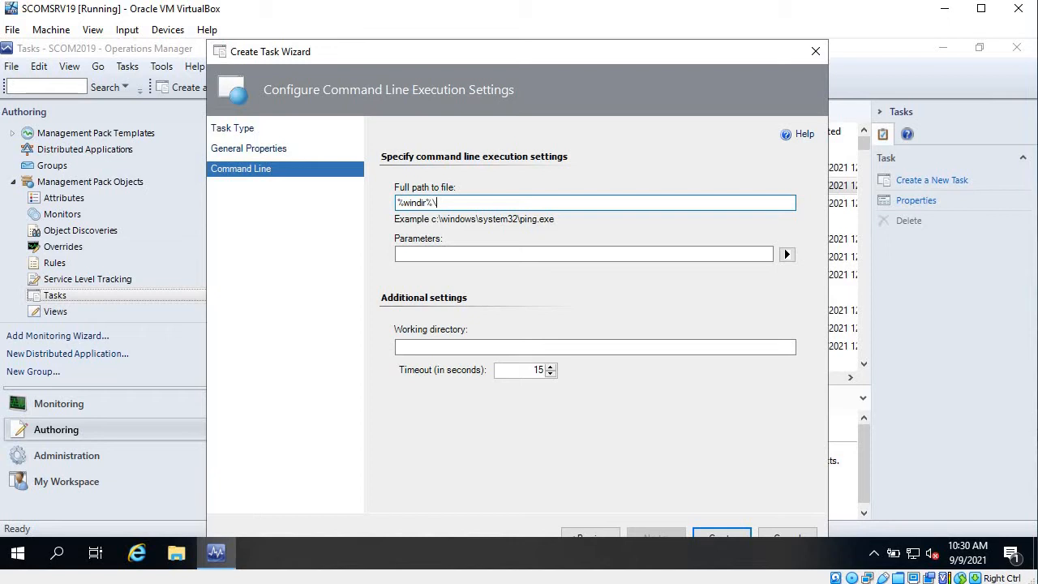
pyautogui.write('windows')
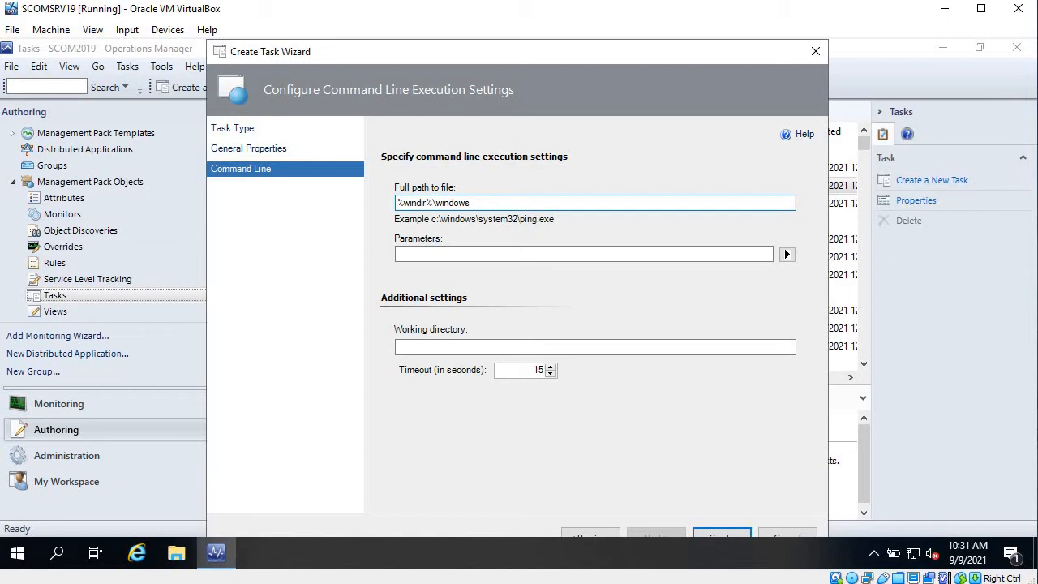
pyautogui.write('\\s')
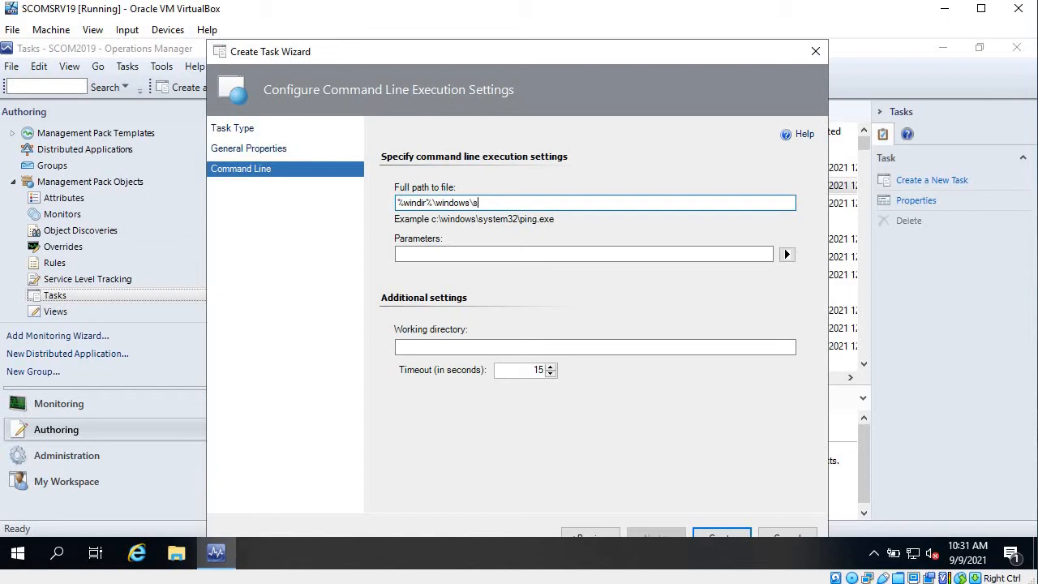
pyautogui.write('ystem32\\')
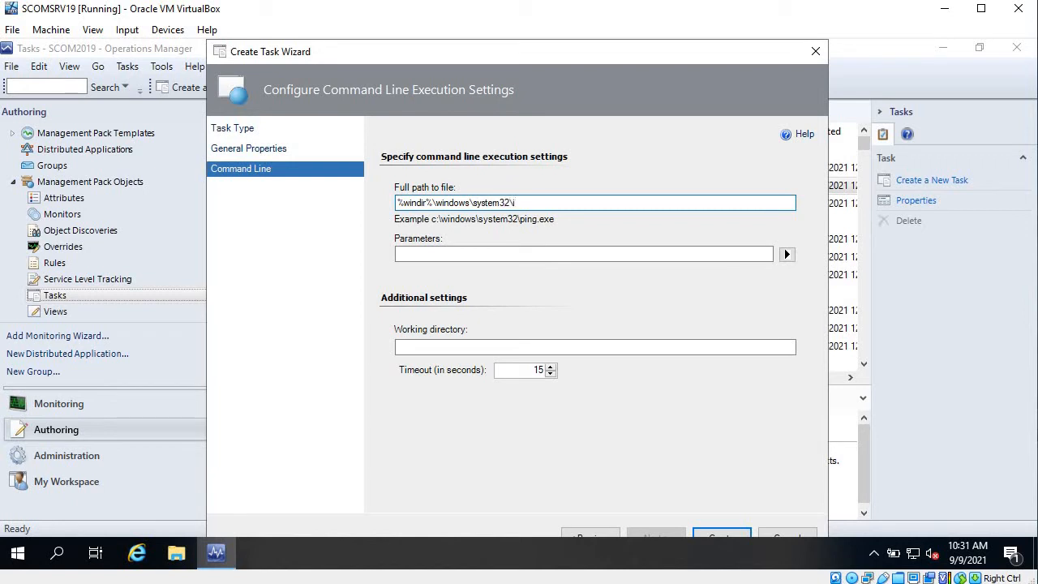
pyautogui.write('pconfig.exe')
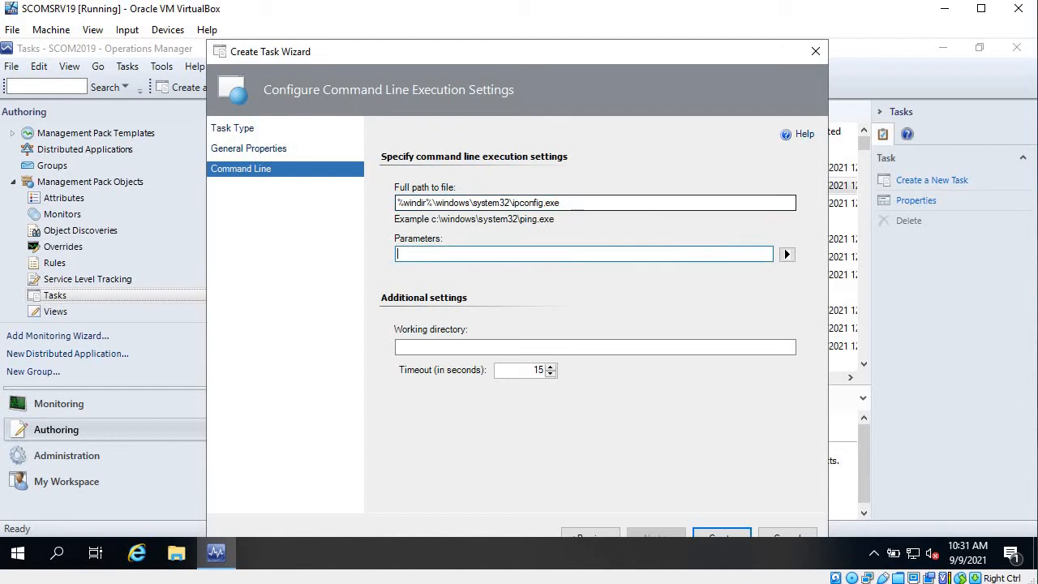
pyautogui.write('/')
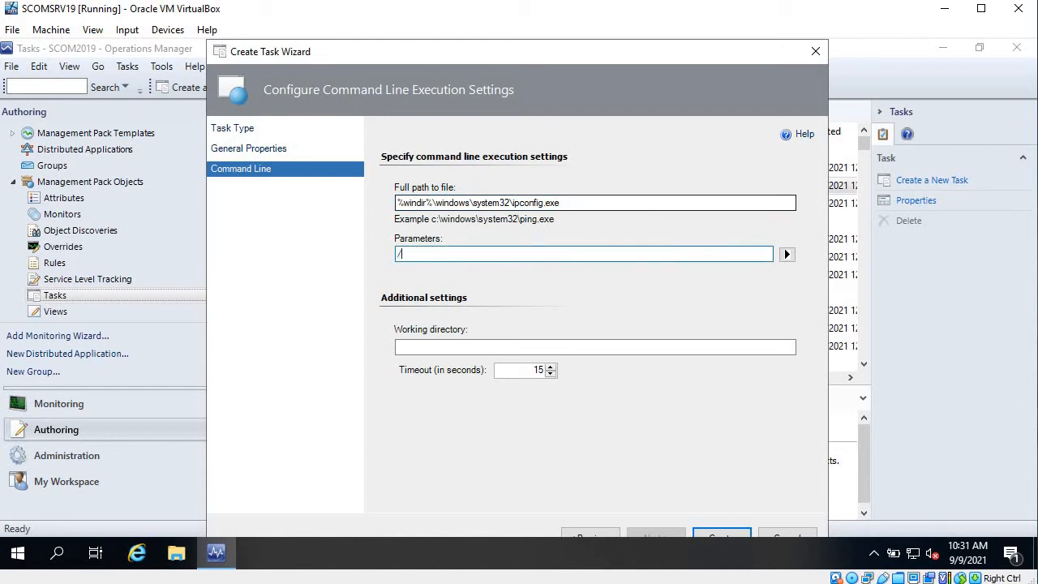
pyautogui.write('all')
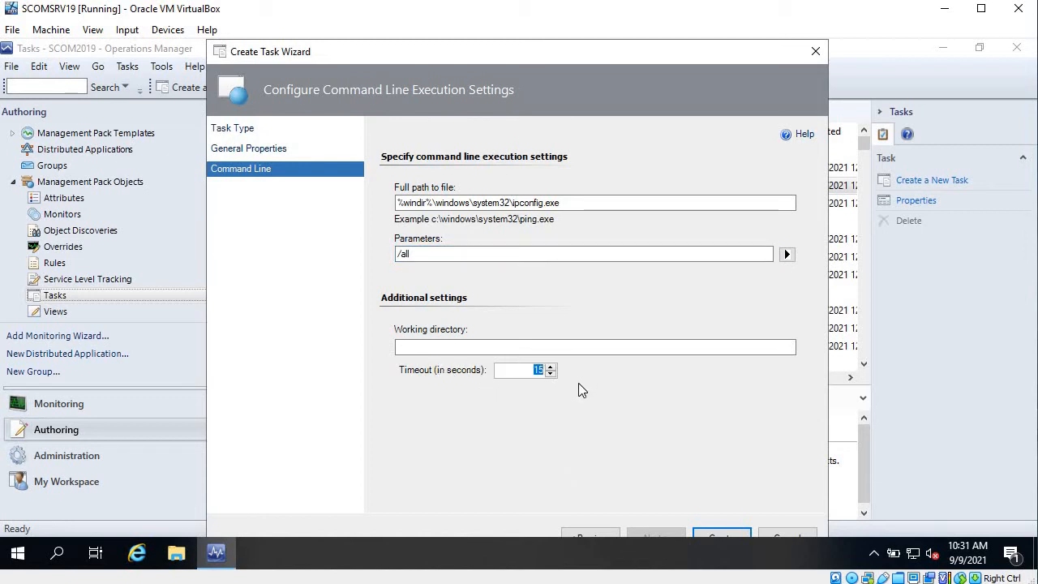
pyautogui.moveTo(709, 494)
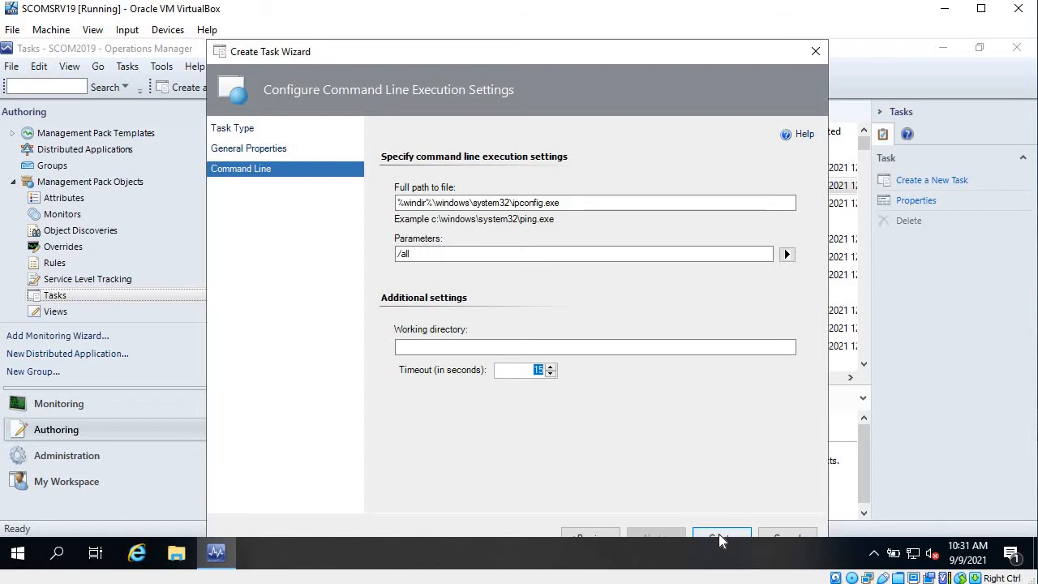
# Create the task, search tasks for 'webos3', and select the Windows Server entry
pyautogui.click(720, 536)
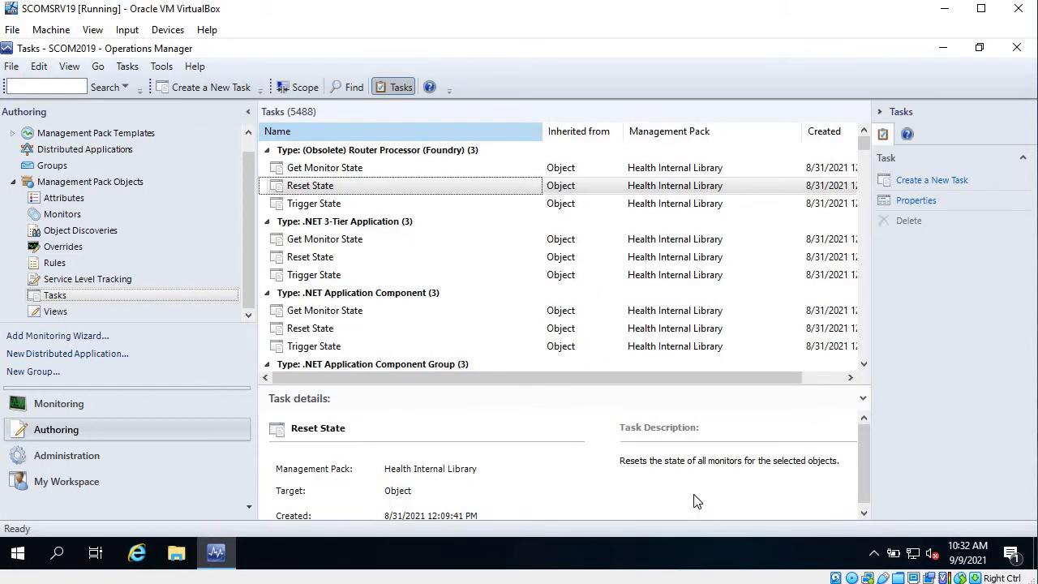
pyautogui.click(346, 86)
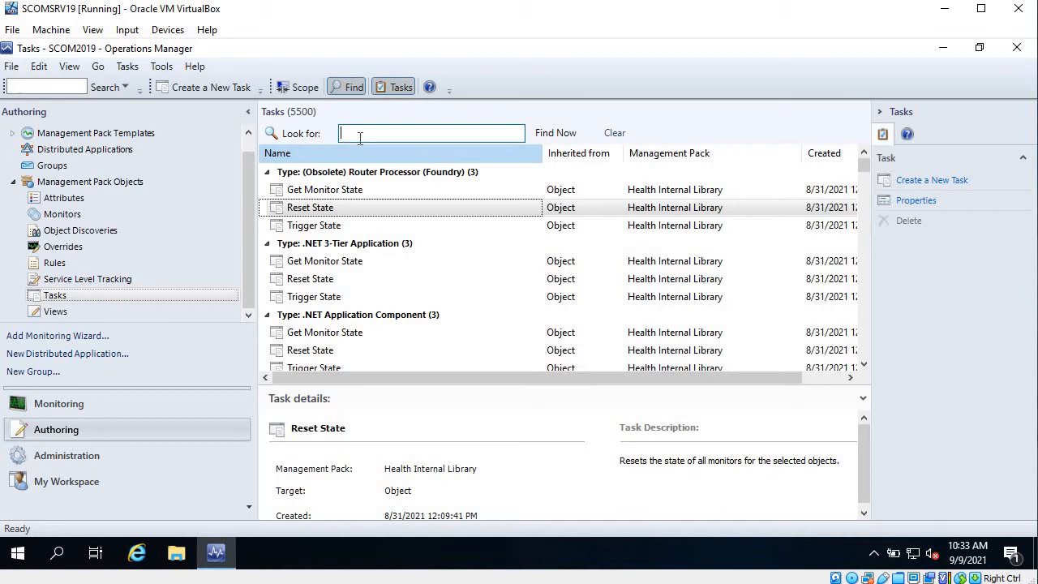
pyautogui.write('webos3')
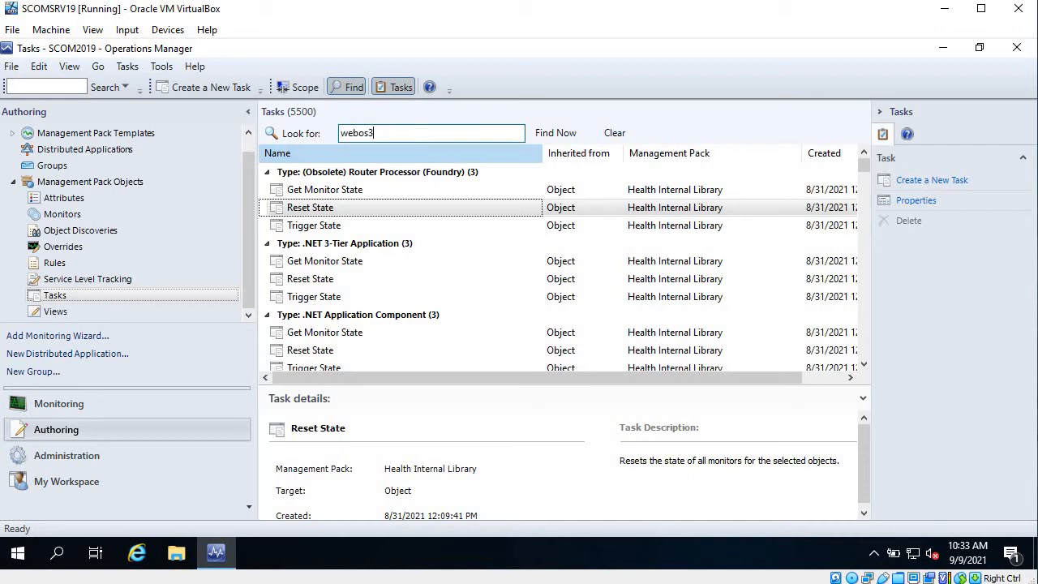
pyautogui.click(556, 132)
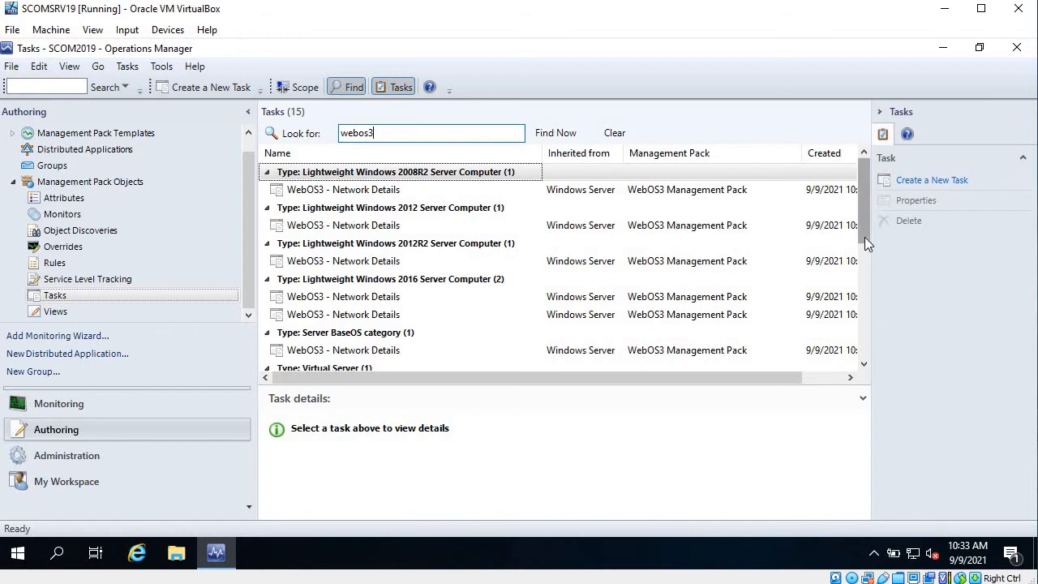
pyautogui.scroll(-3)
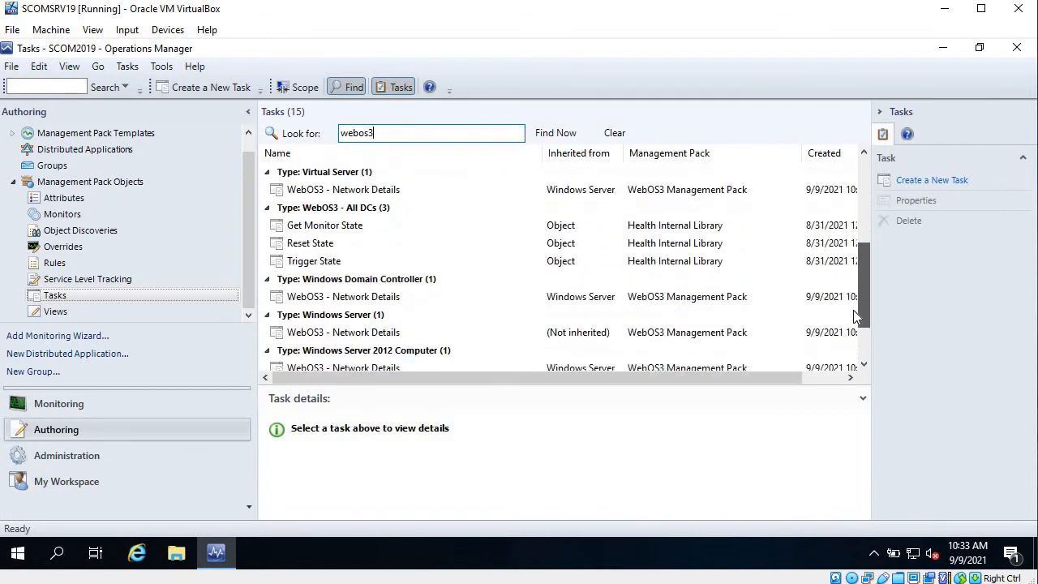
pyautogui.scroll(-3)
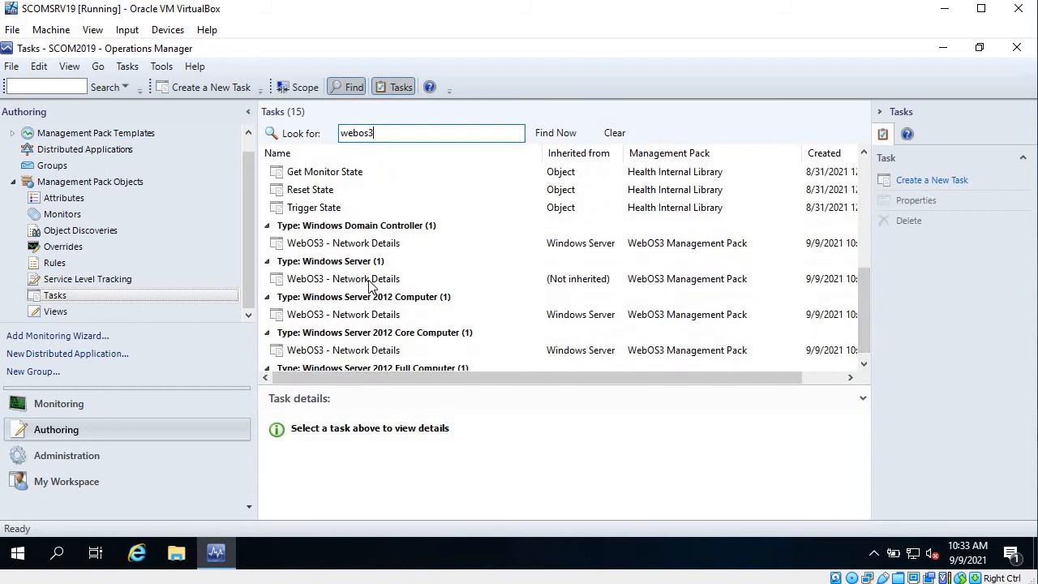
pyautogui.click(343, 278)
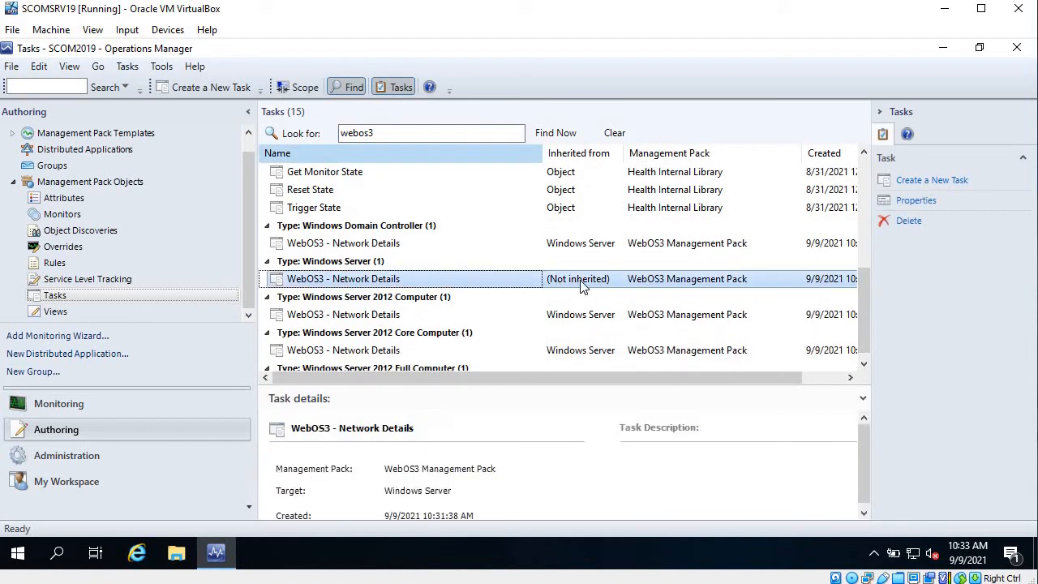
pyautogui.moveTo(97, 429)
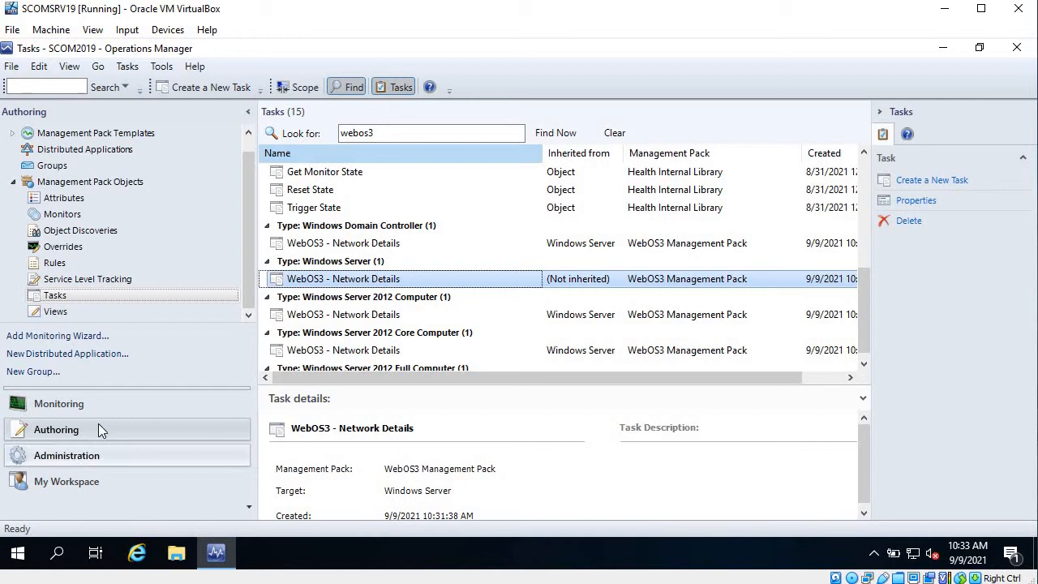
pyautogui.click(58, 403)
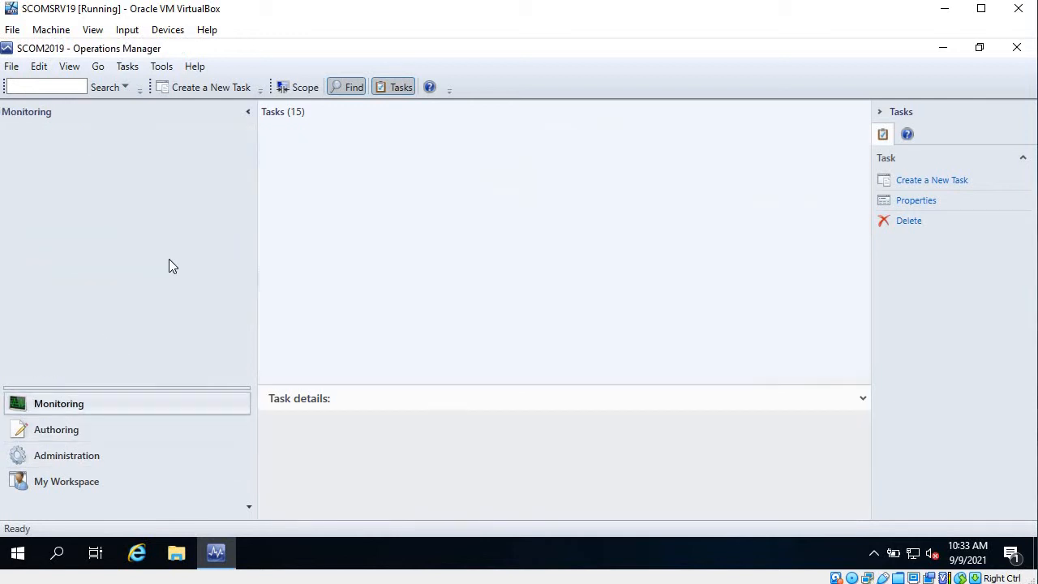
pyautogui.click(59, 403)
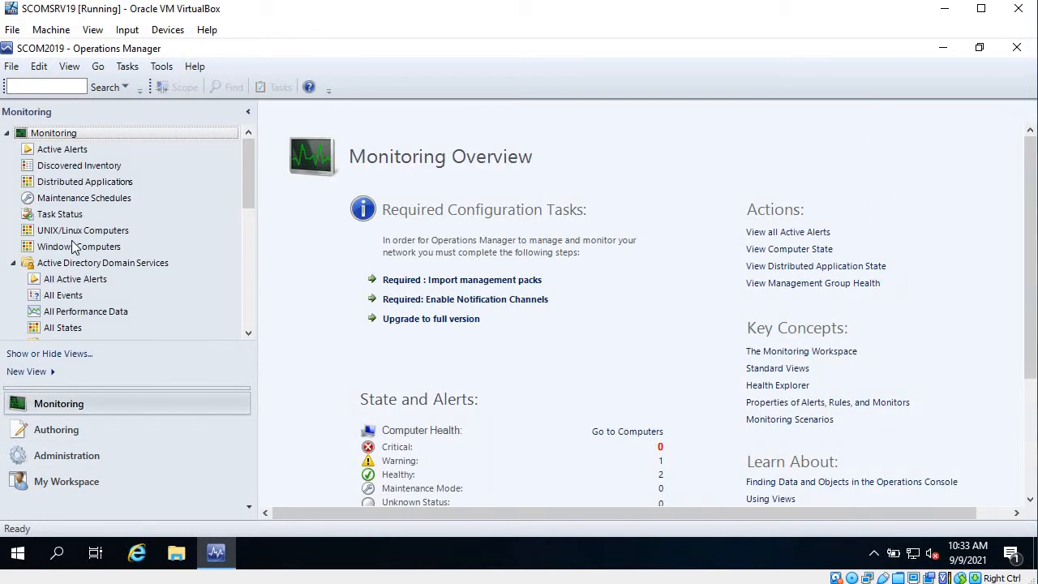
pyautogui.click(78, 245)
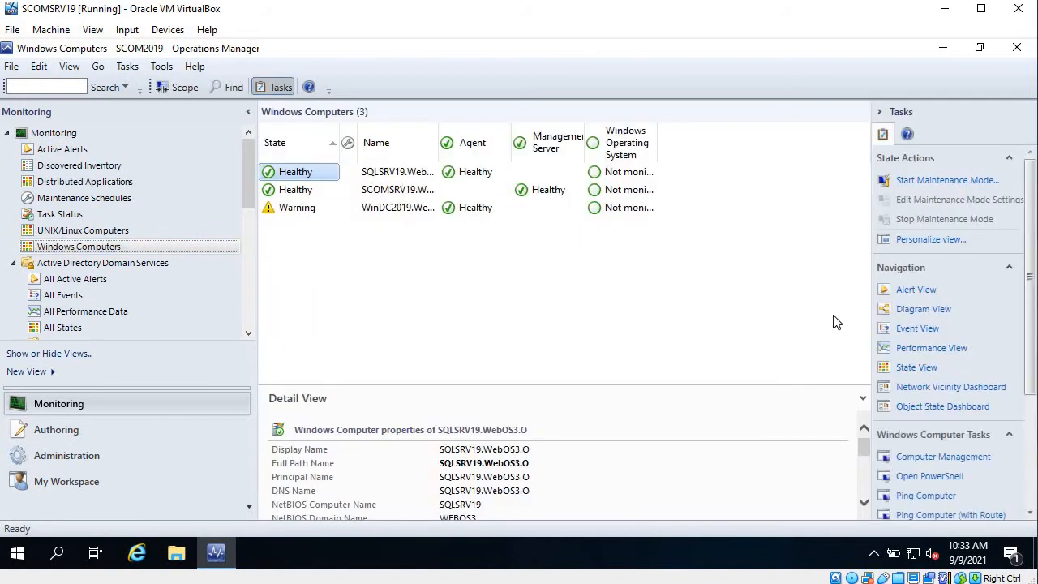
pyautogui.scroll(-3)
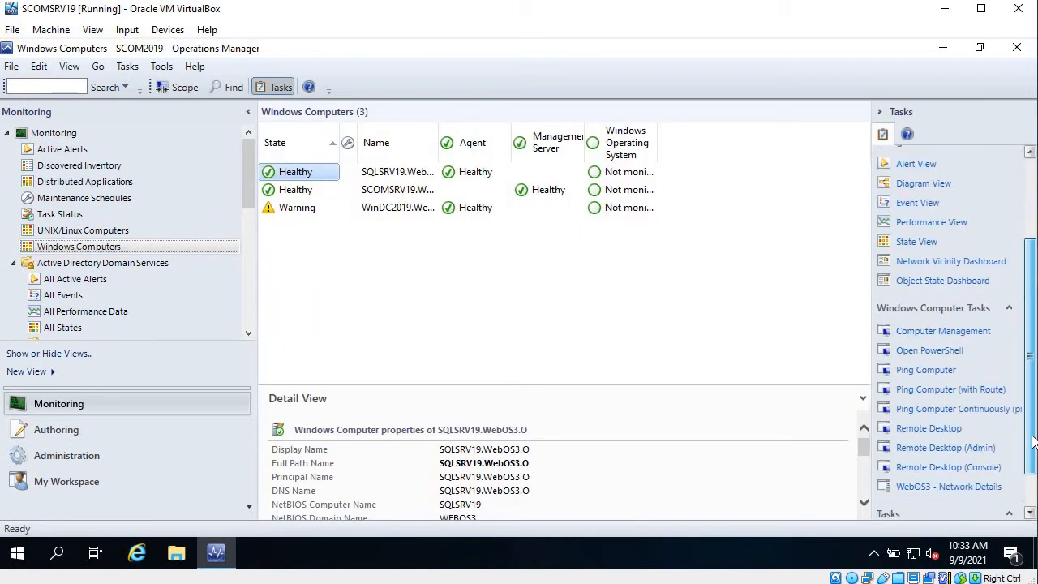
pyautogui.scroll(-3)
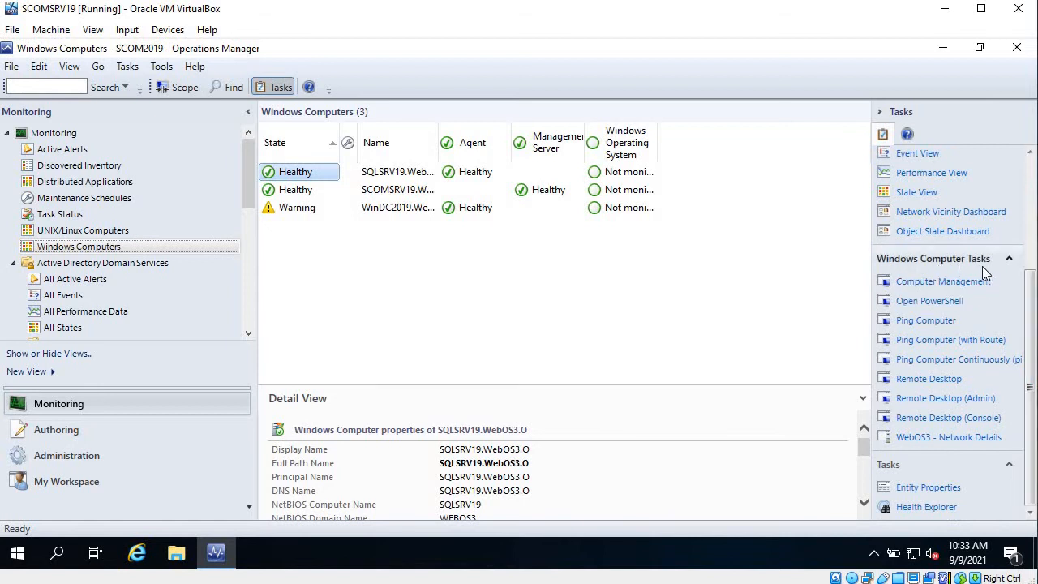
pyautogui.moveTo(947, 437)
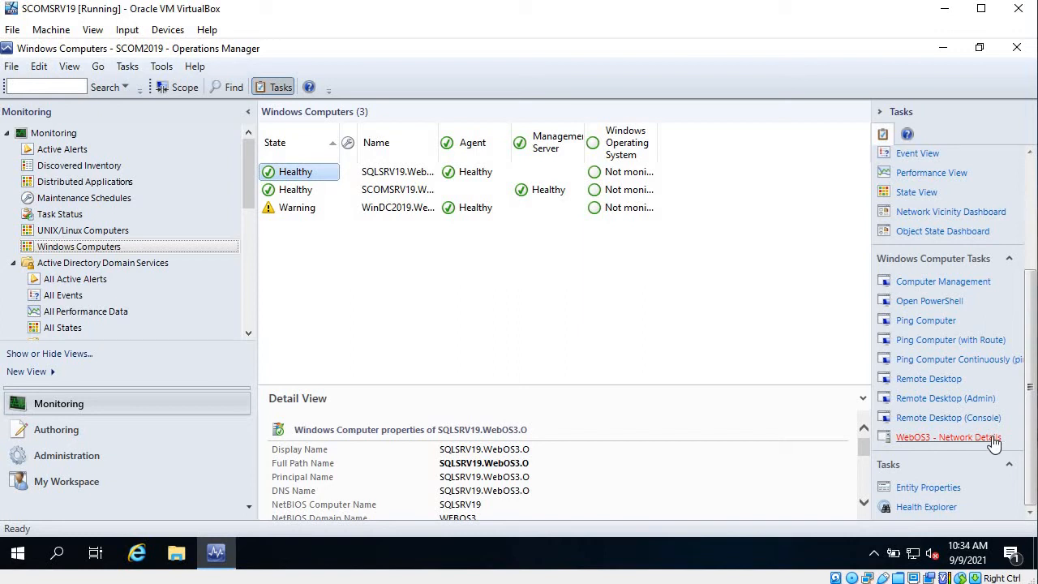
# Launch WebOS3 - Network Details against SQLSRV19 and review its Timeout Seconds override
pyautogui.click(947, 437)
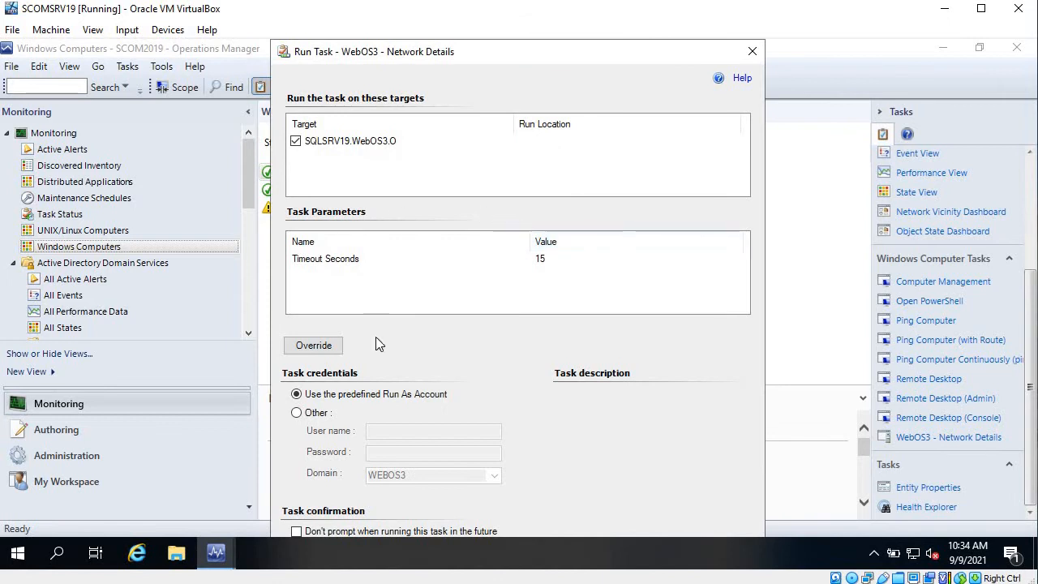
pyautogui.click(313, 345)
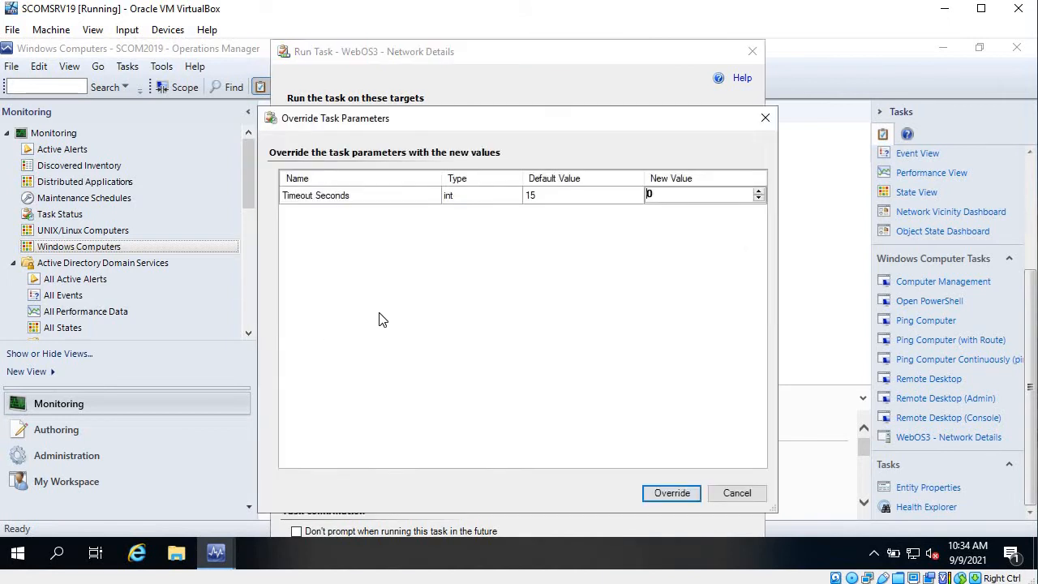
pyautogui.moveTo(725, 483)
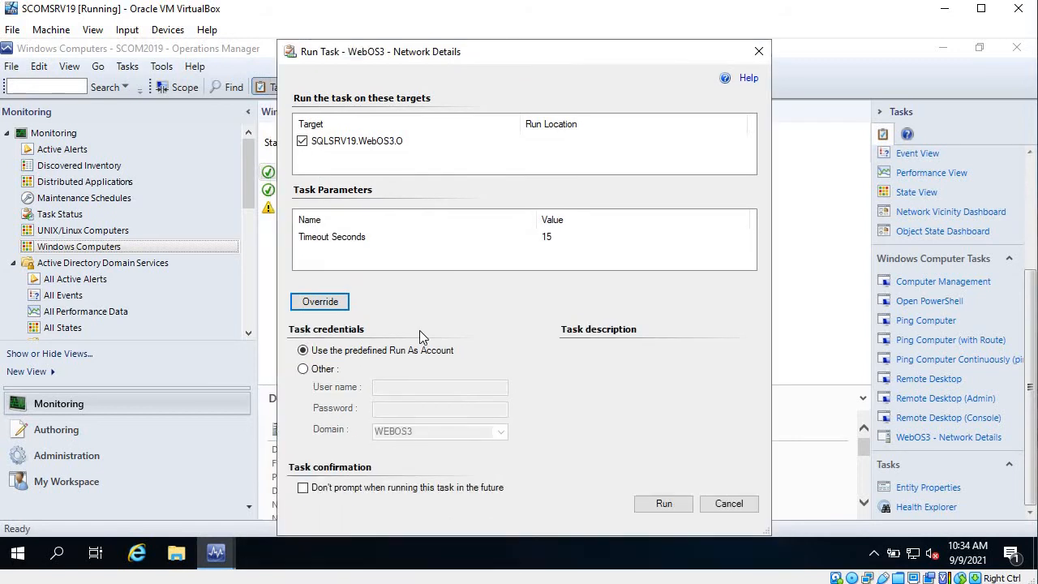
pyautogui.moveTo(489, 386)
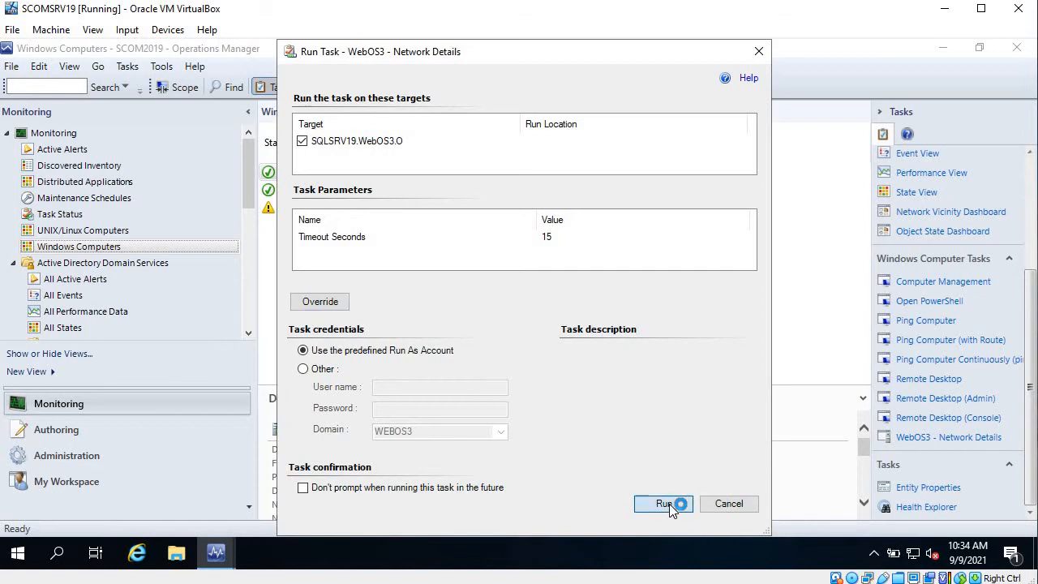
# Run the task on SQLSRV19 and highlight the doubled Windows path in the failure output
pyautogui.click(663, 504)
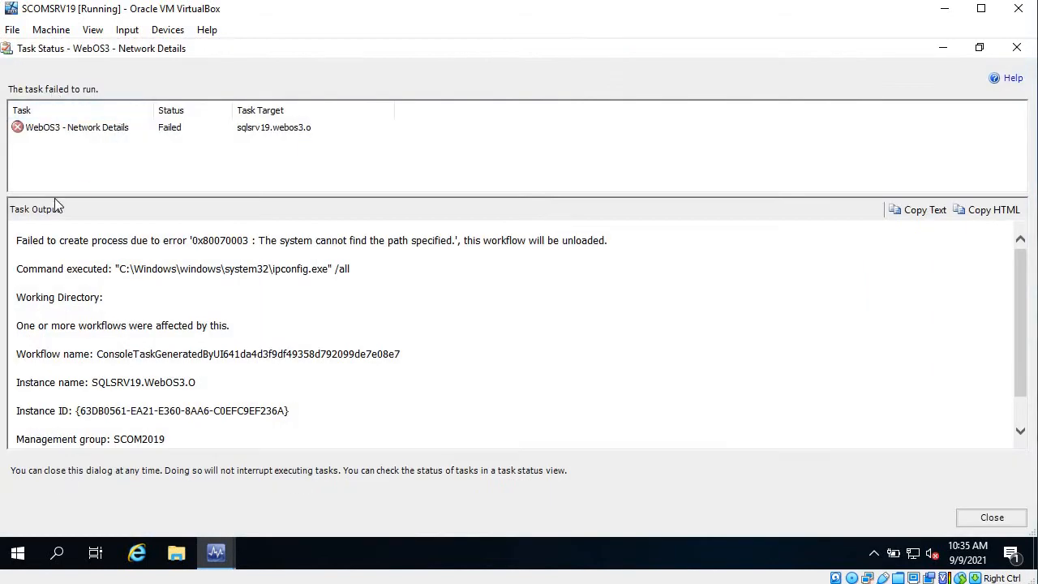
pyautogui.moveTo(118, 243)
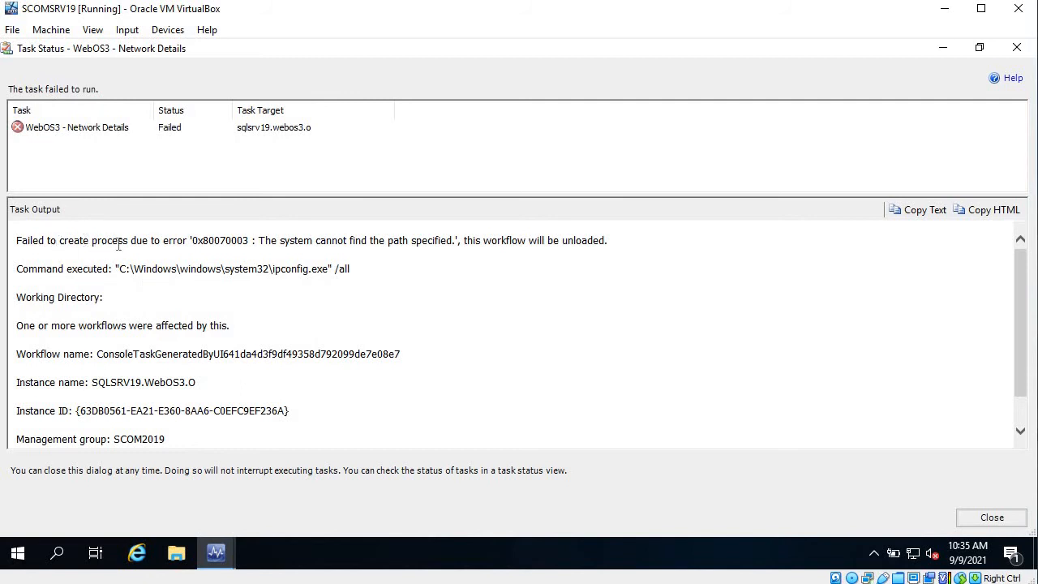
pyautogui.doubleClick(344, 240)
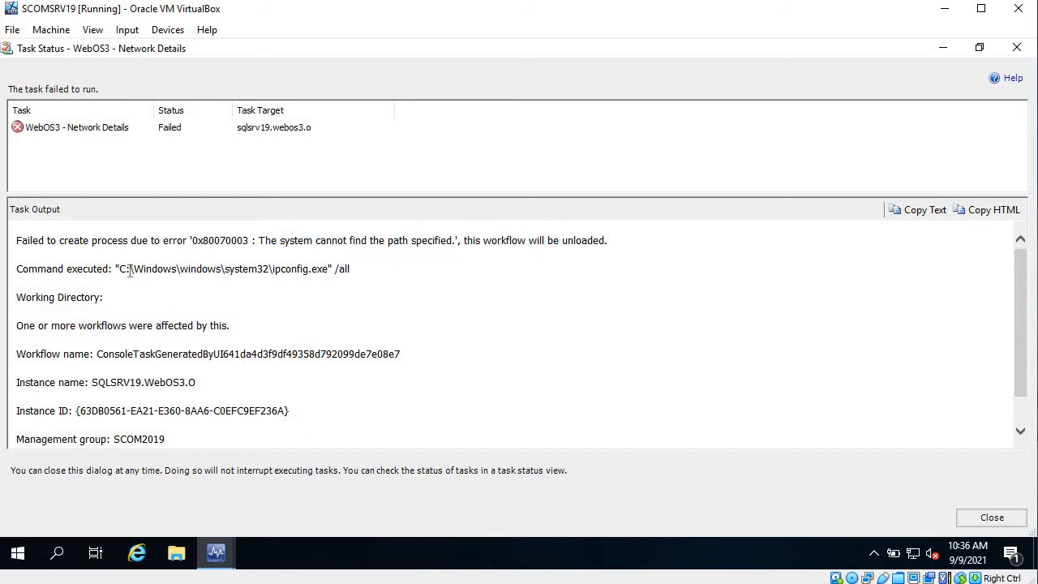
pyautogui.doubleClick(153, 269)
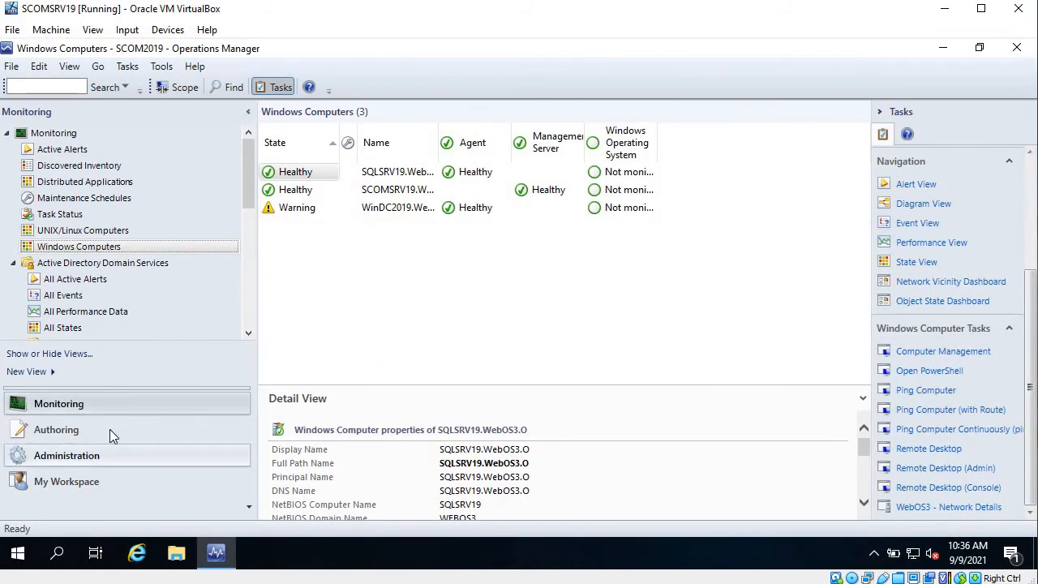
# Filter authored tasks by 'webos3' and select the original Windows Server Network Details task
pyautogui.click(56, 428)
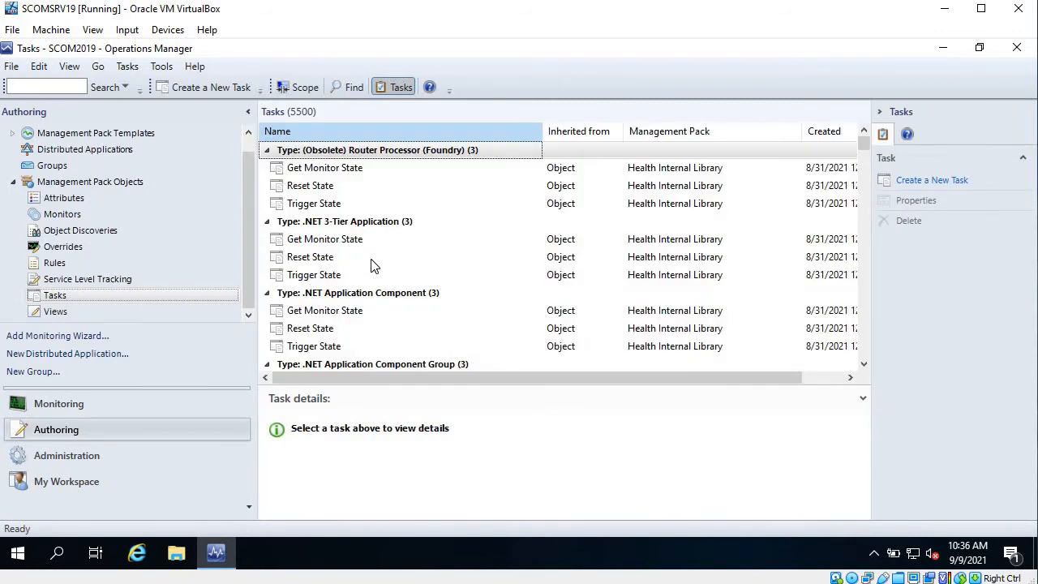
pyautogui.click(309, 257)
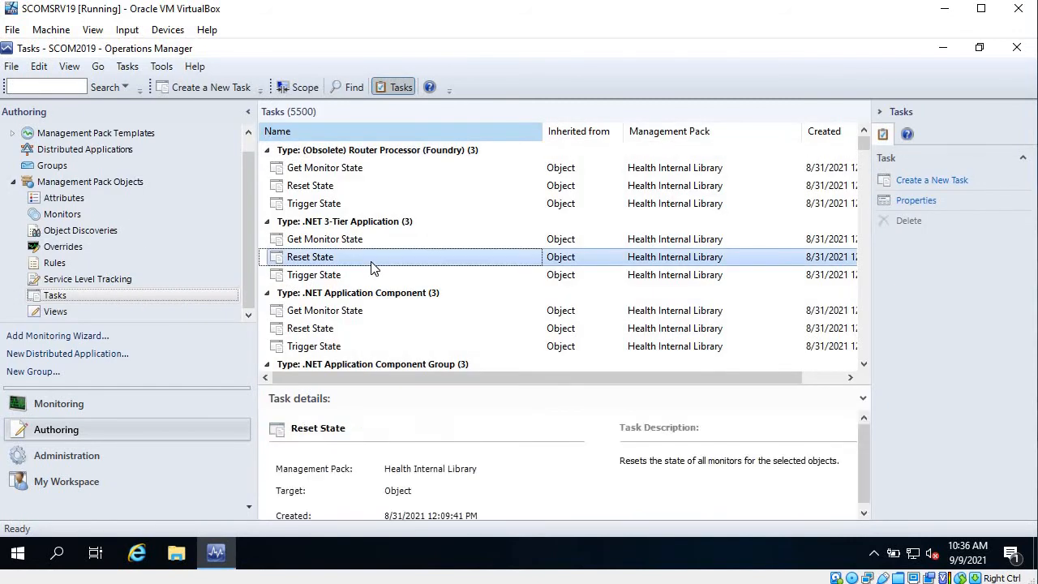
pyautogui.scroll(-3)
pyautogui.write('webos3')
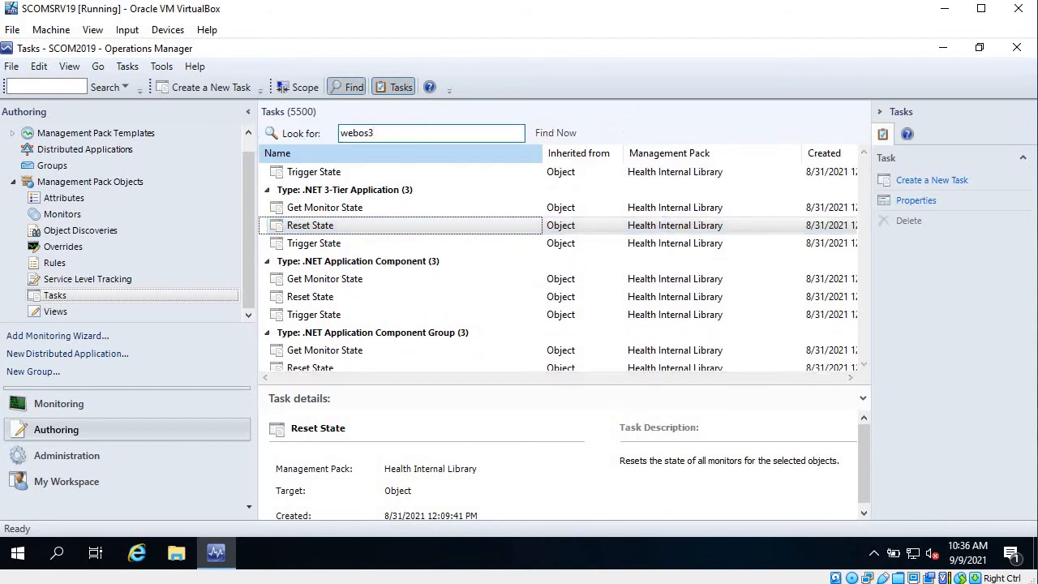
pyautogui.moveTo(542, 105)
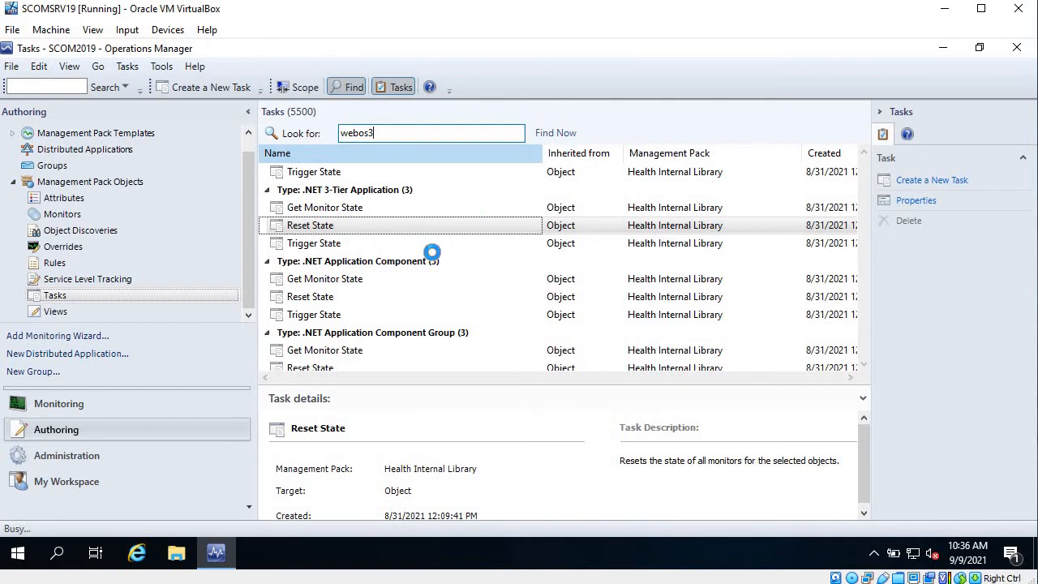
pyautogui.click(555, 132)
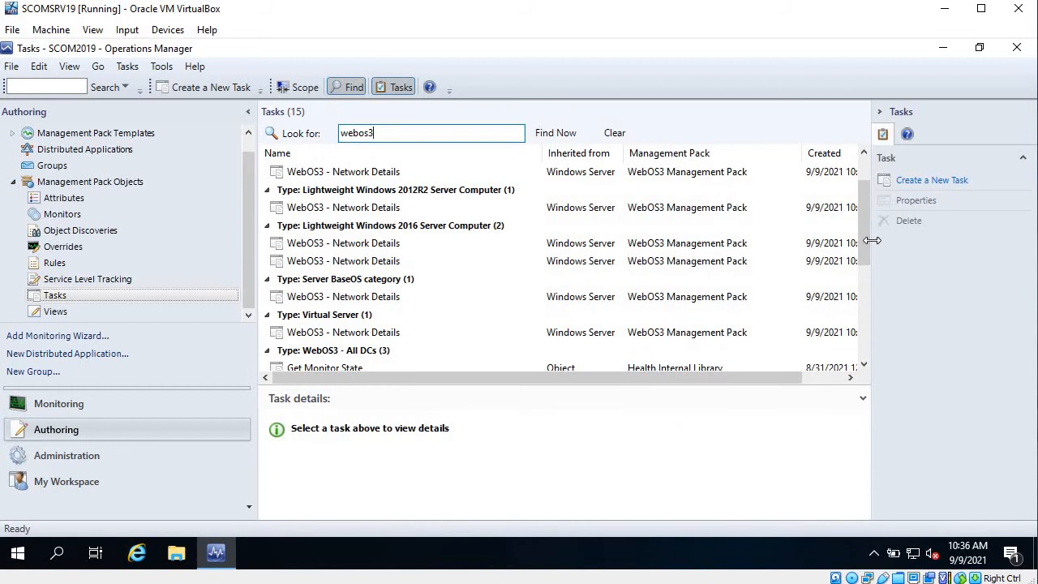
pyautogui.scroll(-3)
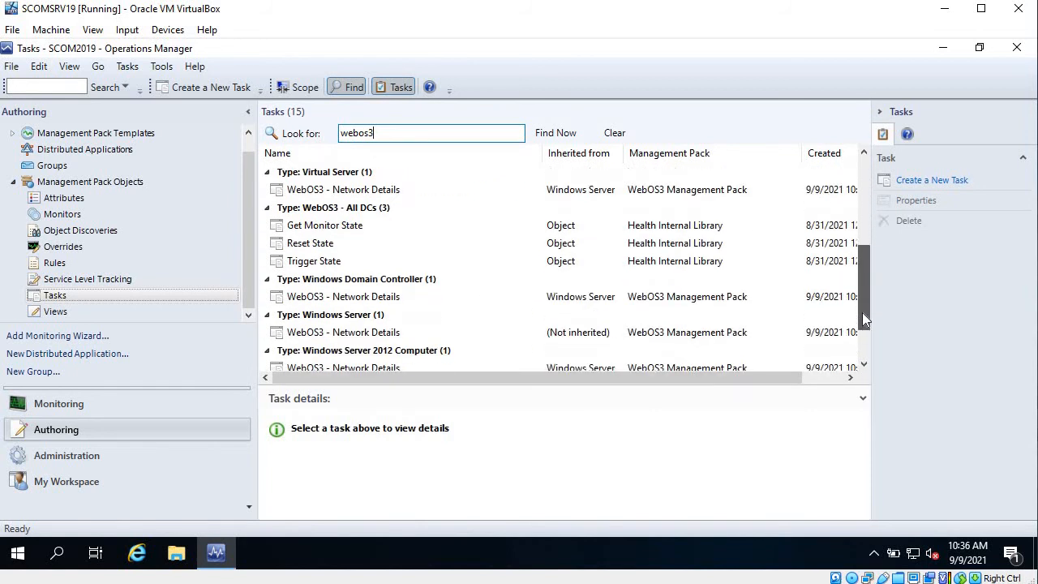
pyautogui.click(343, 296)
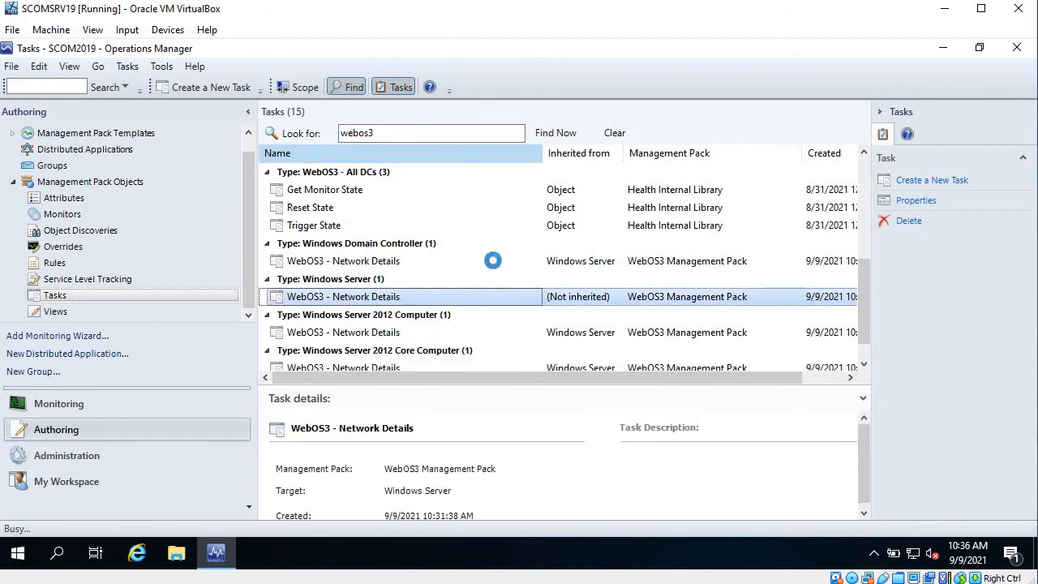
# Correct the task's command path to %windir%\system32\ipconfig.exe and save the properties
pyautogui.click(915, 199)
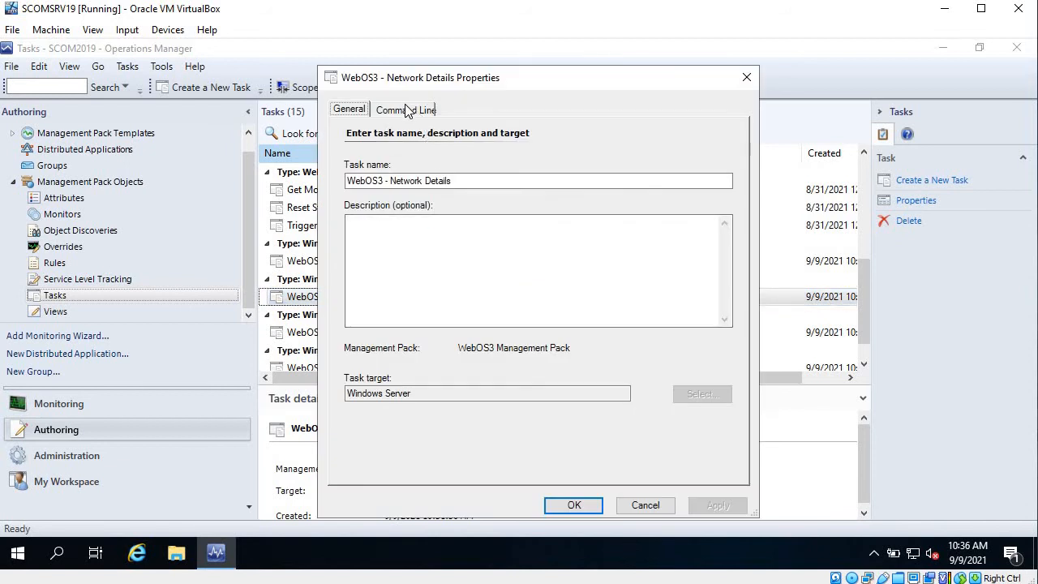
pyautogui.click(402, 108)
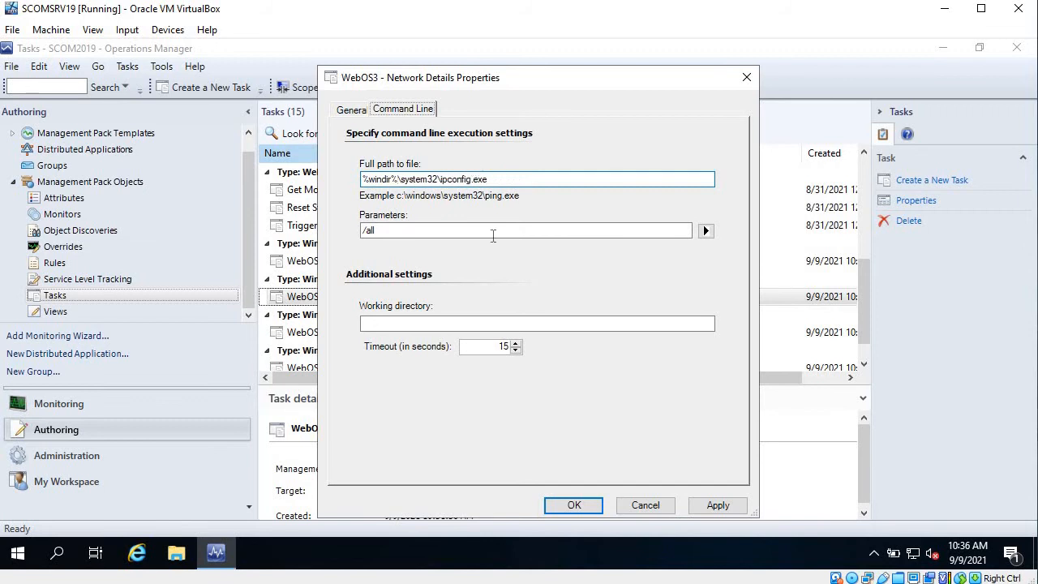
pyautogui.click(716, 504)
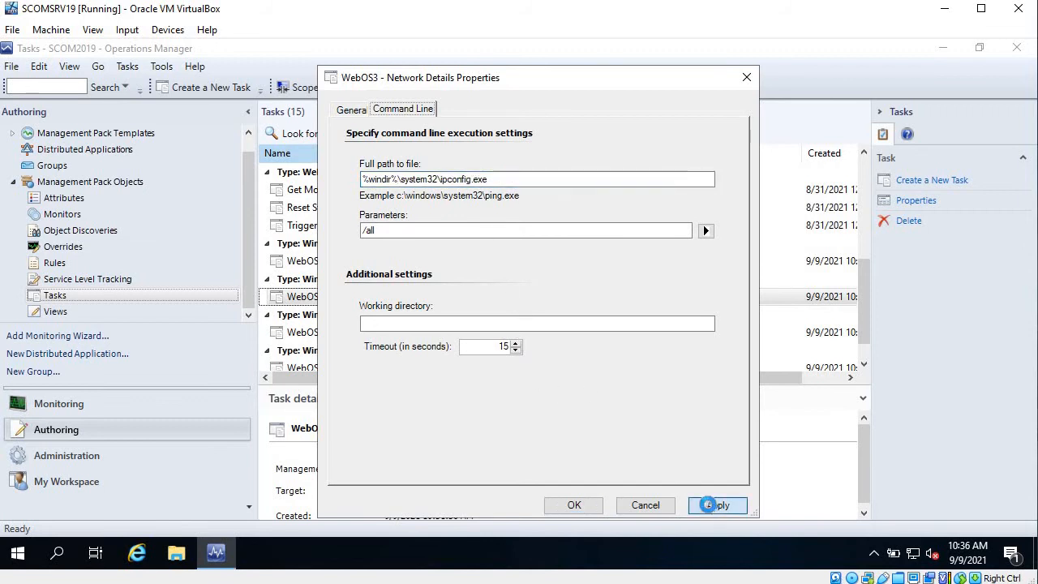
pyautogui.click(717, 504)
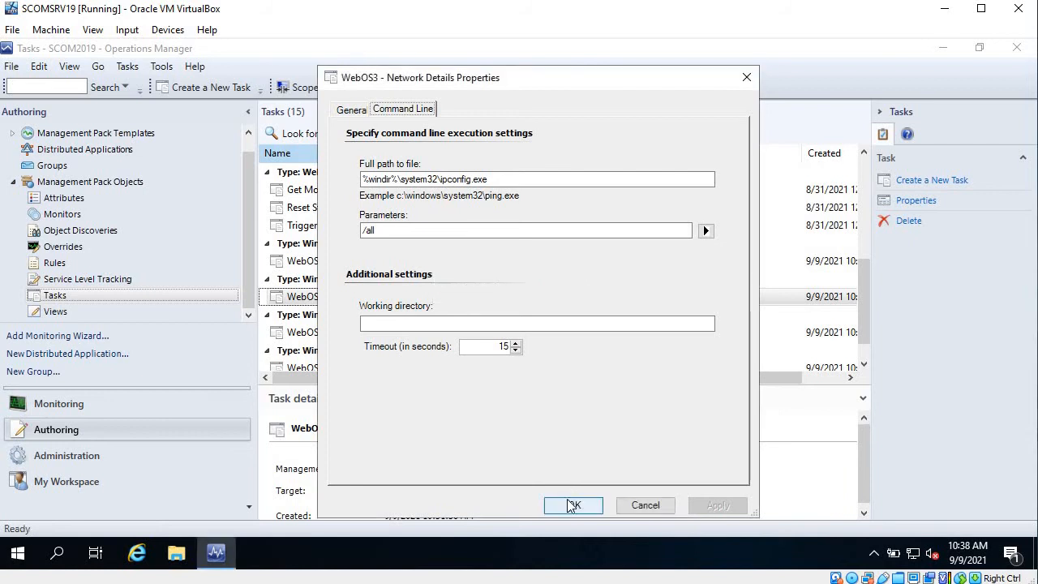
pyautogui.click(573, 504)
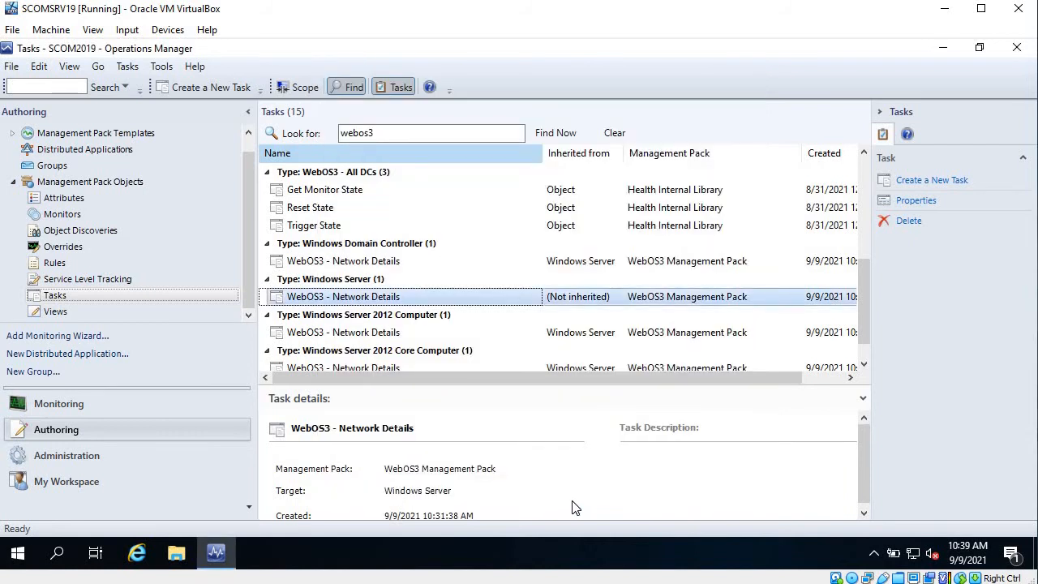
pyautogui.moveTo(472, 453)
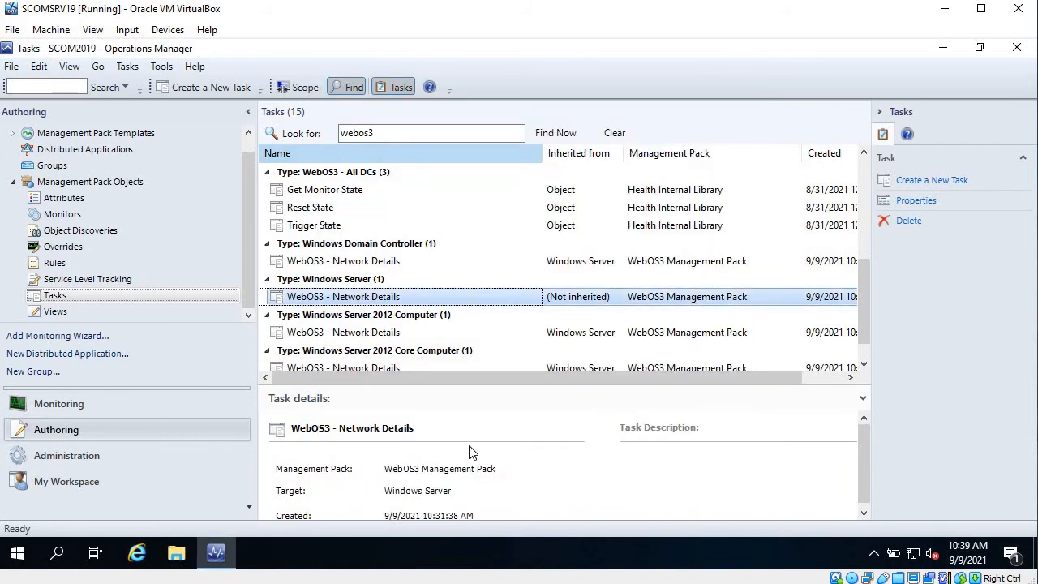
pyautogui.moveTo(270, 318)
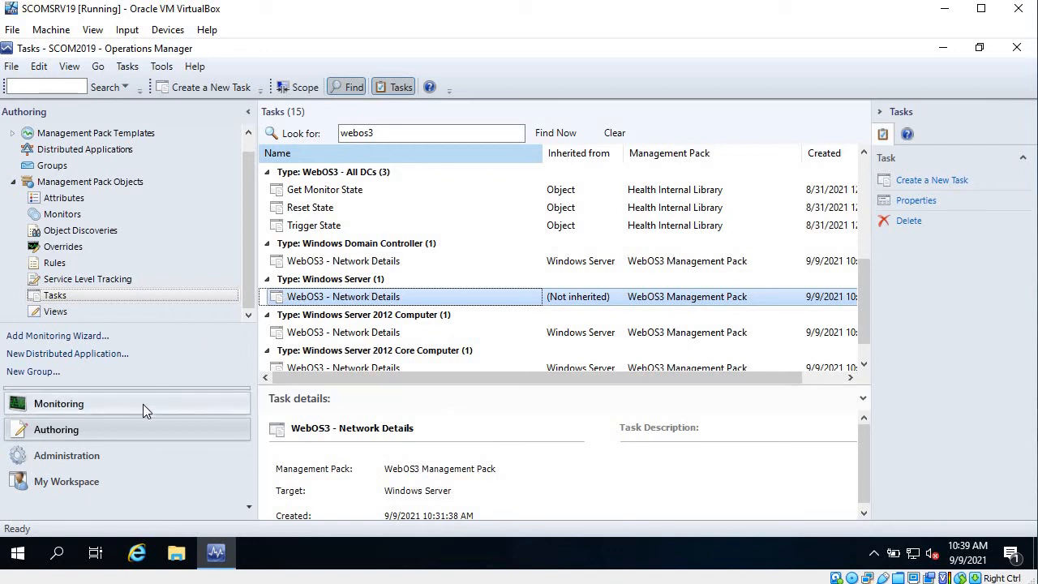
# Switch to the Monitoring workspace's Windows Computers view
pyautogui.click(58, 403)
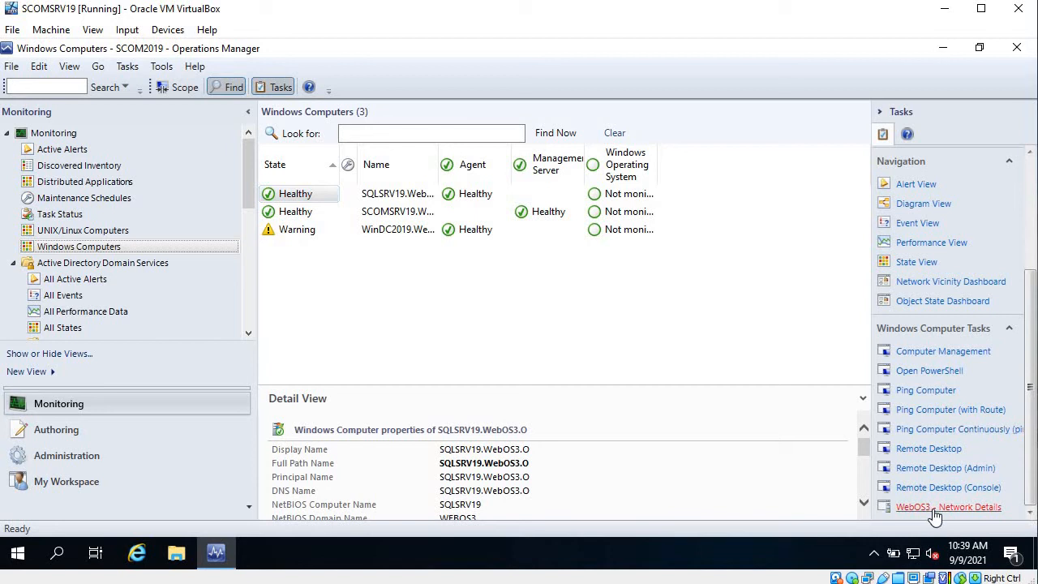
# Re-run WebOS3 - Network Details on SQLSRV19, review the ipconfig output, and close it
pyautogui.click(947, 506)
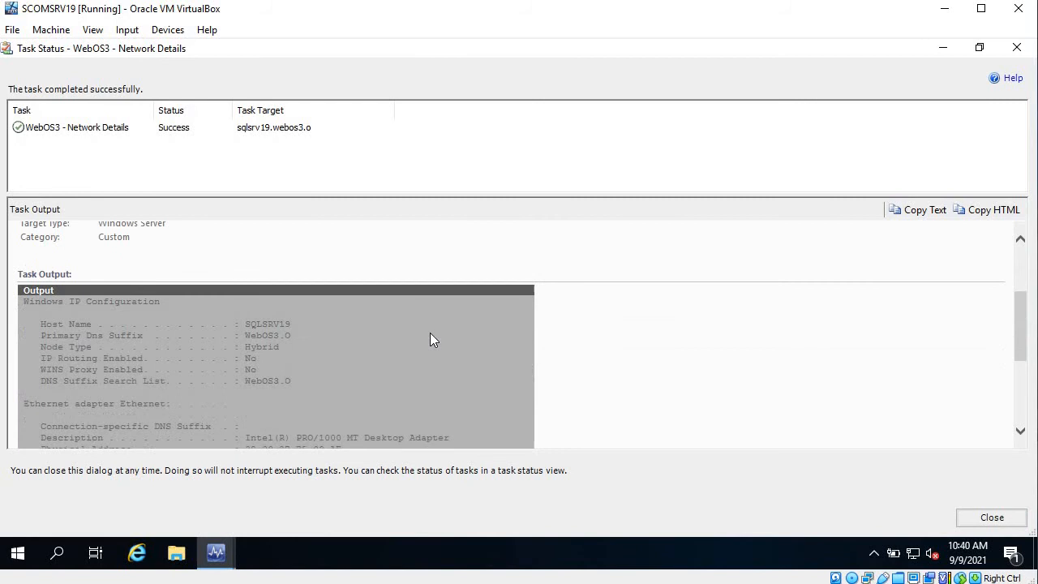
pyautogui.scroll(-3)
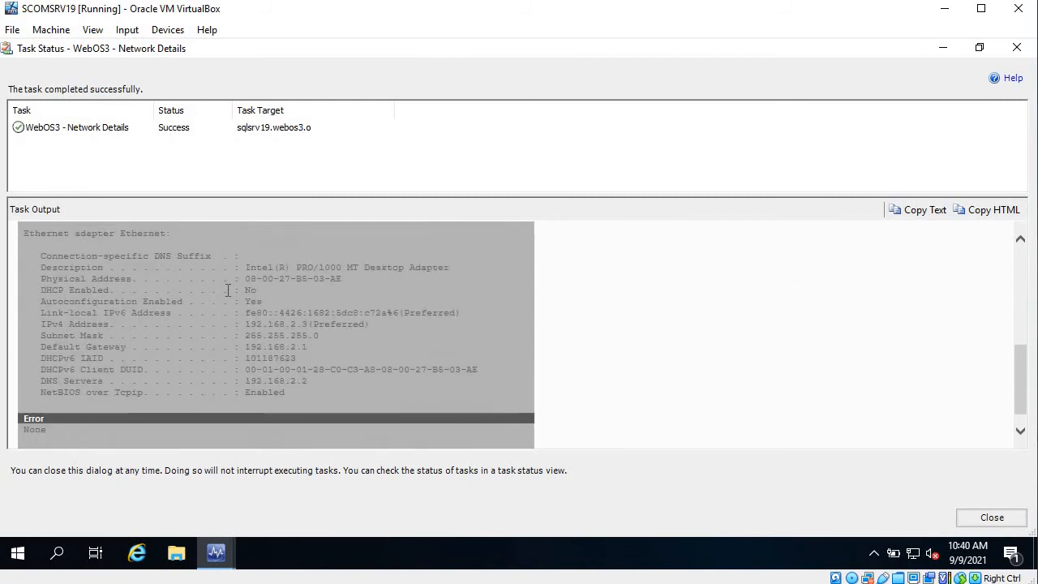
pyautogui.scroll(3)
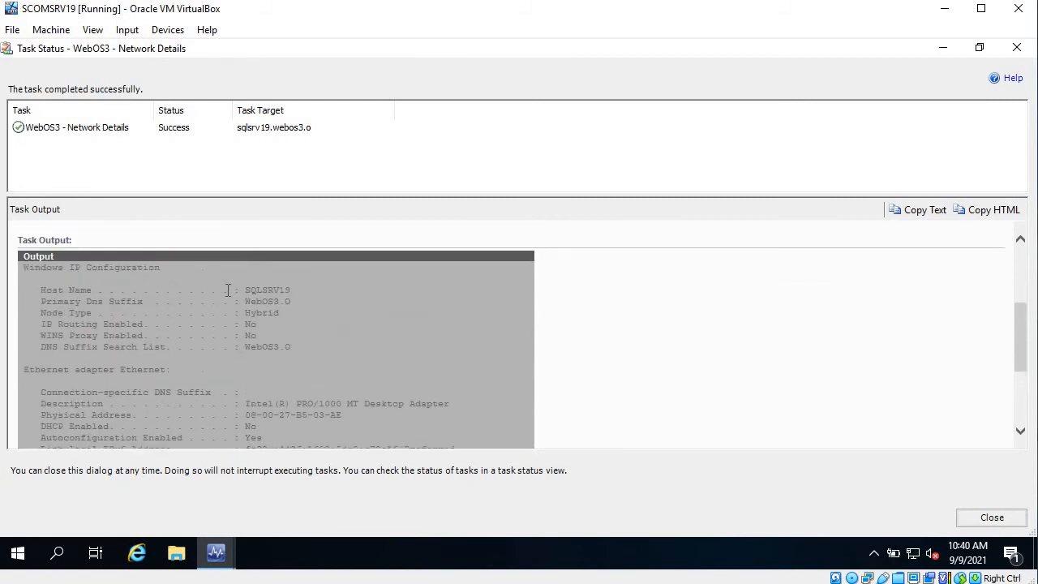
pyautogui.scroll(-3)
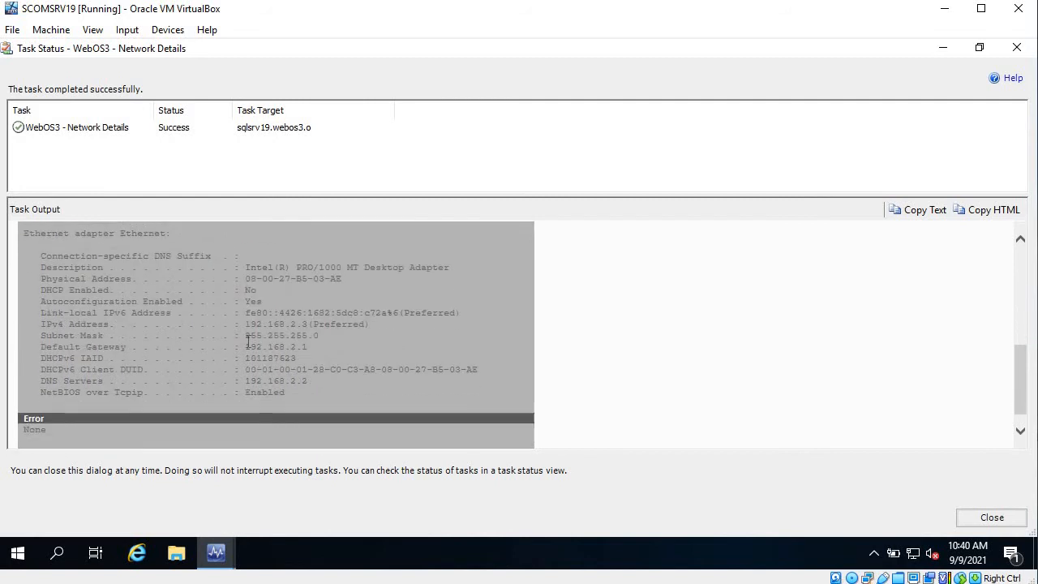
pyautogui.moveTo(262, 351)
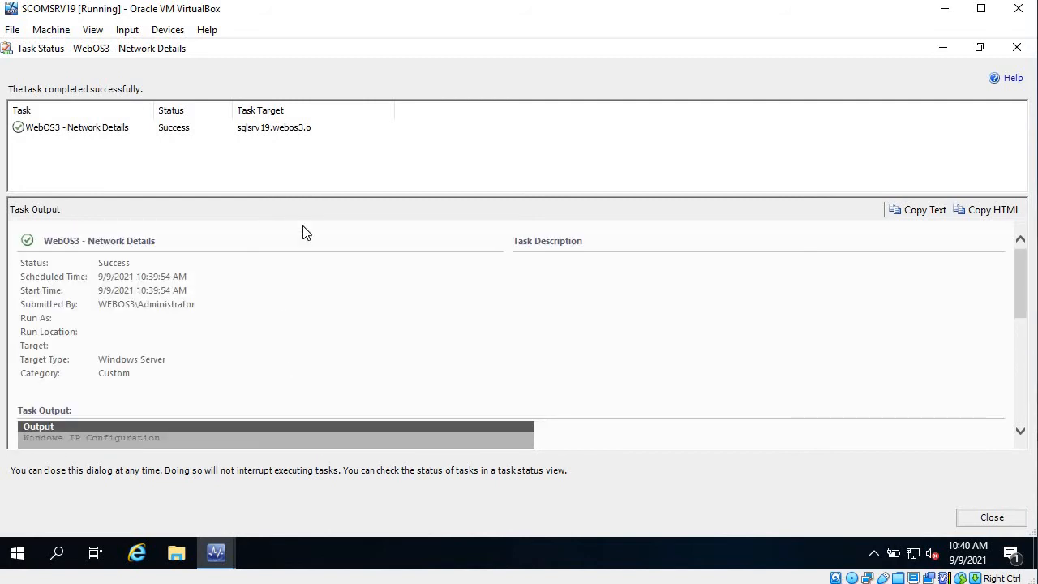
pyautogui.scroll(-3)
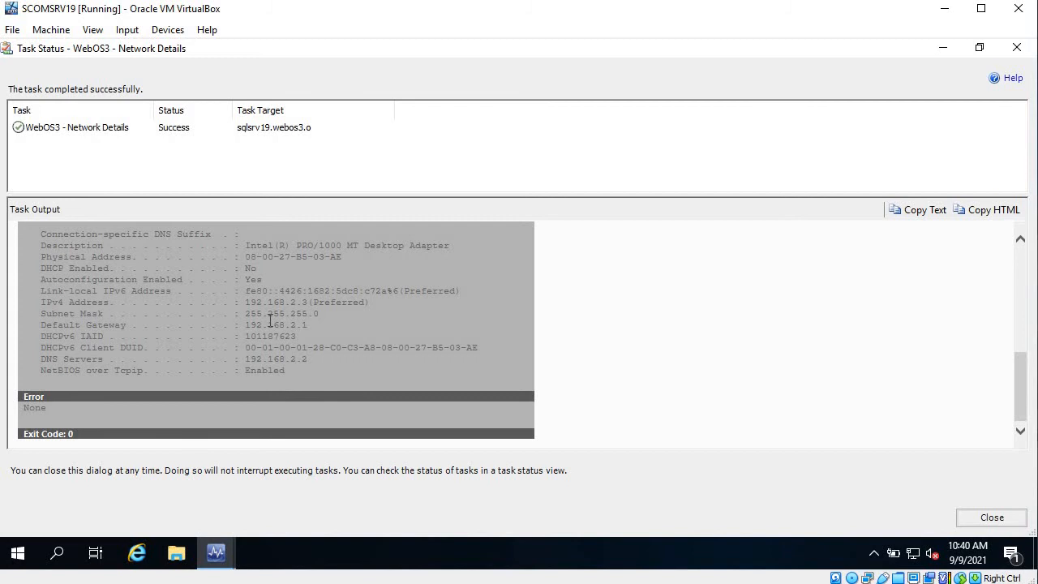
pyautogui.scroll(3)
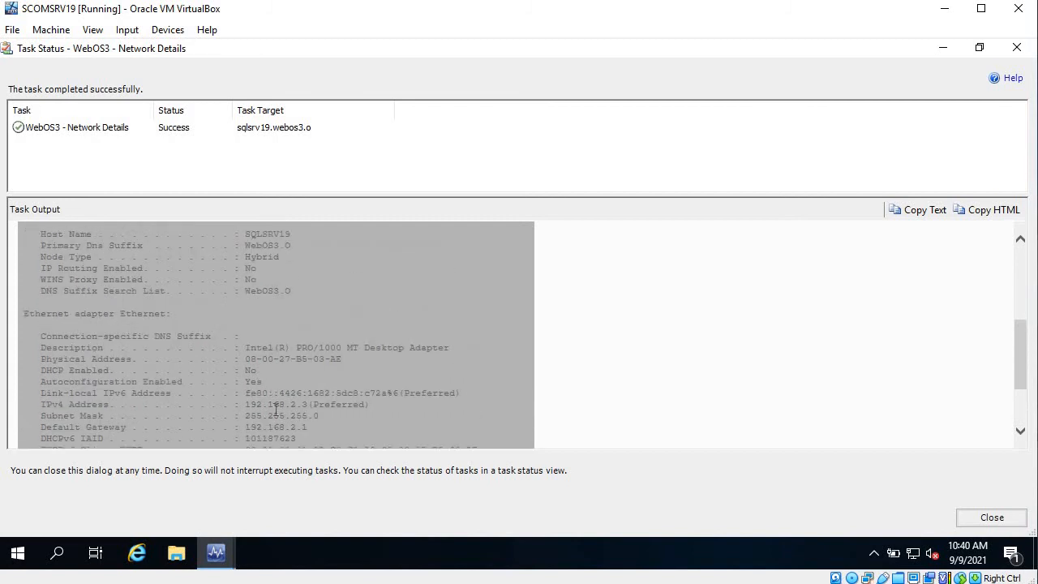
pyautogui.moveTo(331, 276)
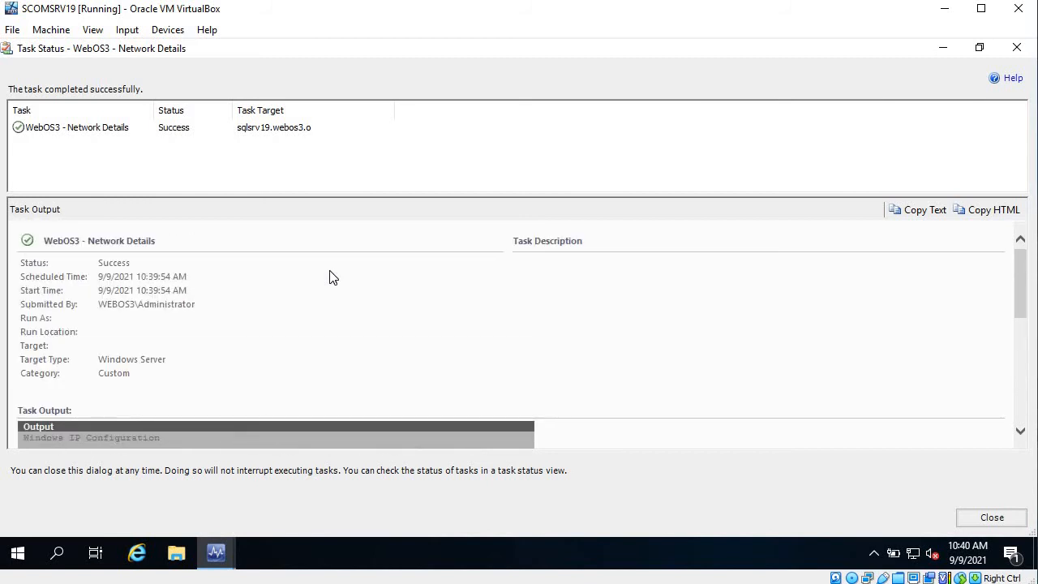
pyautogui.moveTo(904, 74)
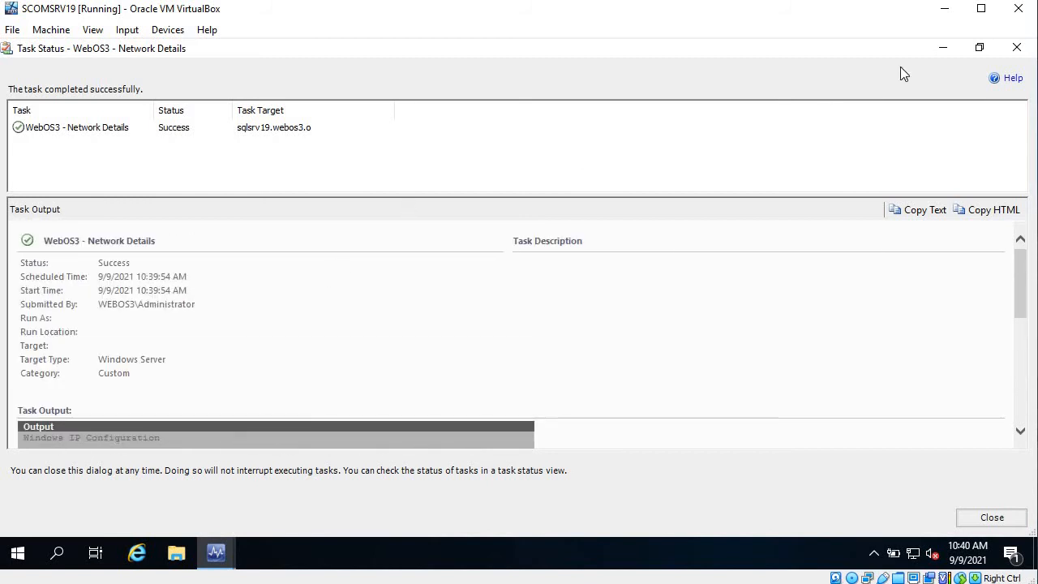
pyautogui.moveTo(1016, 48)
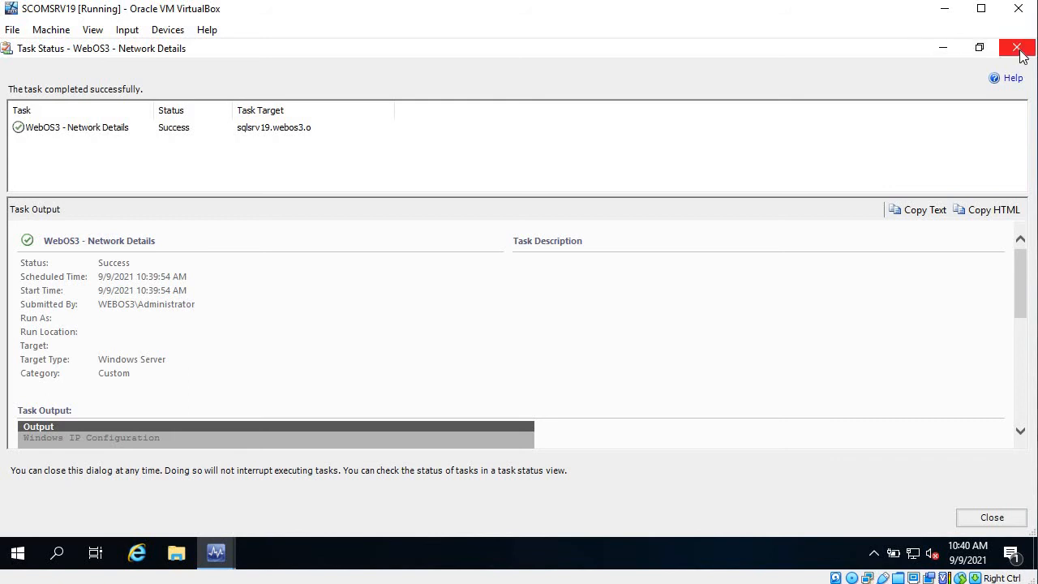
pyautogui.click(1017, 48)
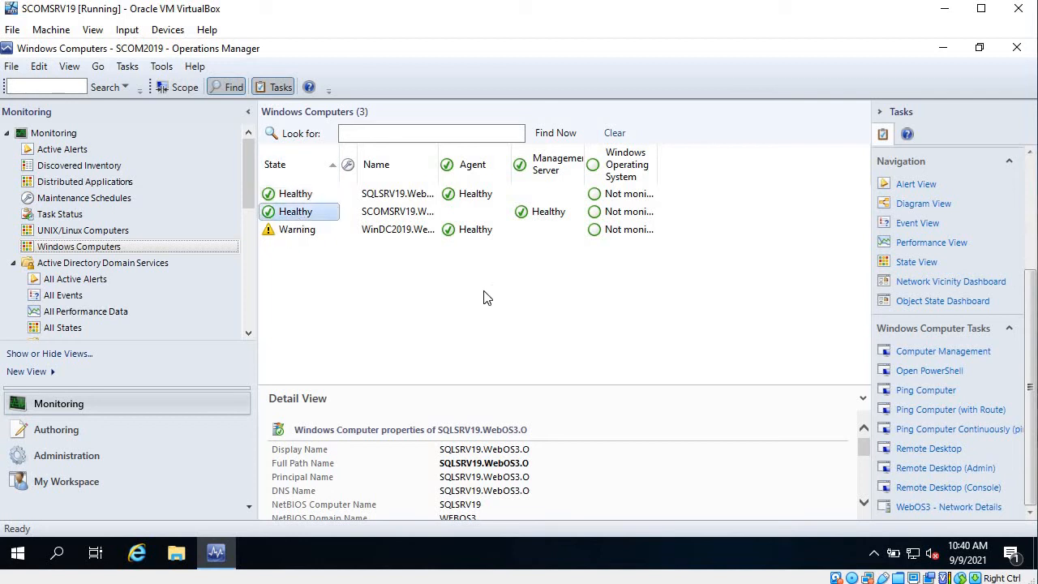
# Run the WebOS3 - Network Details task on SCOMSRV19
pyautogui.click(397, 211)
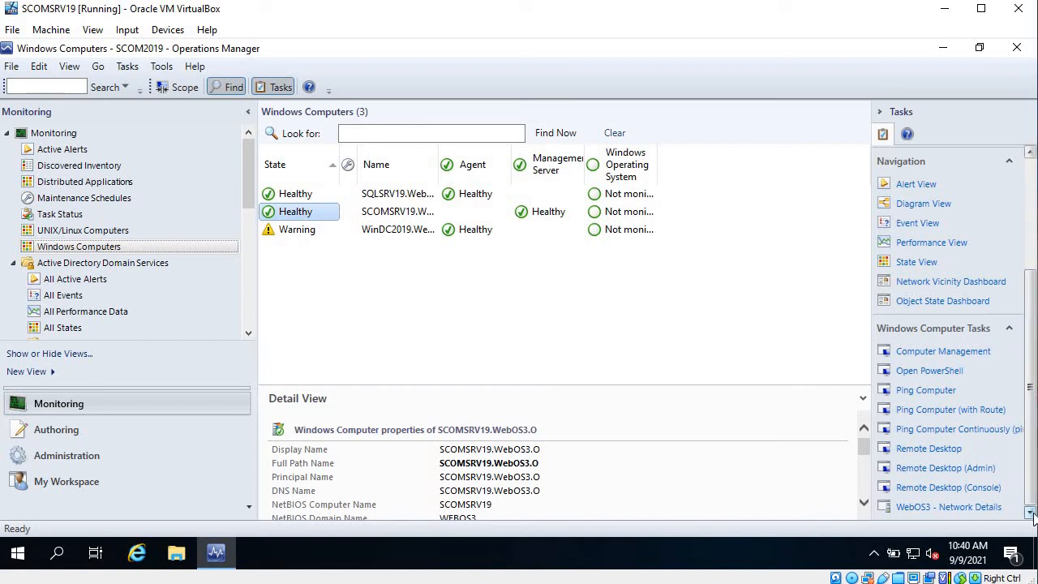
pyautogui.click(949, 507)
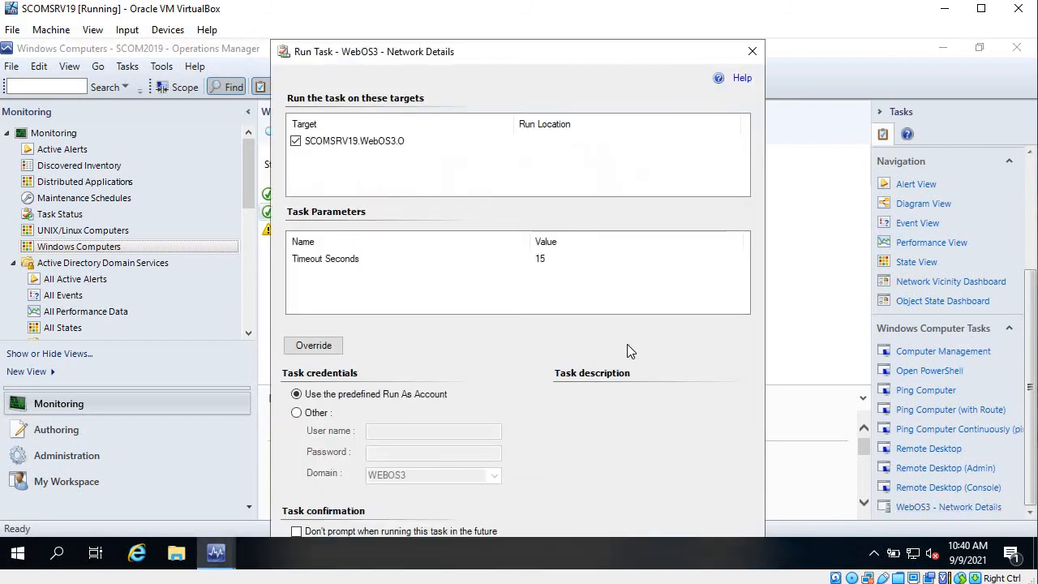
pyautogui.moveTo(571, 41)
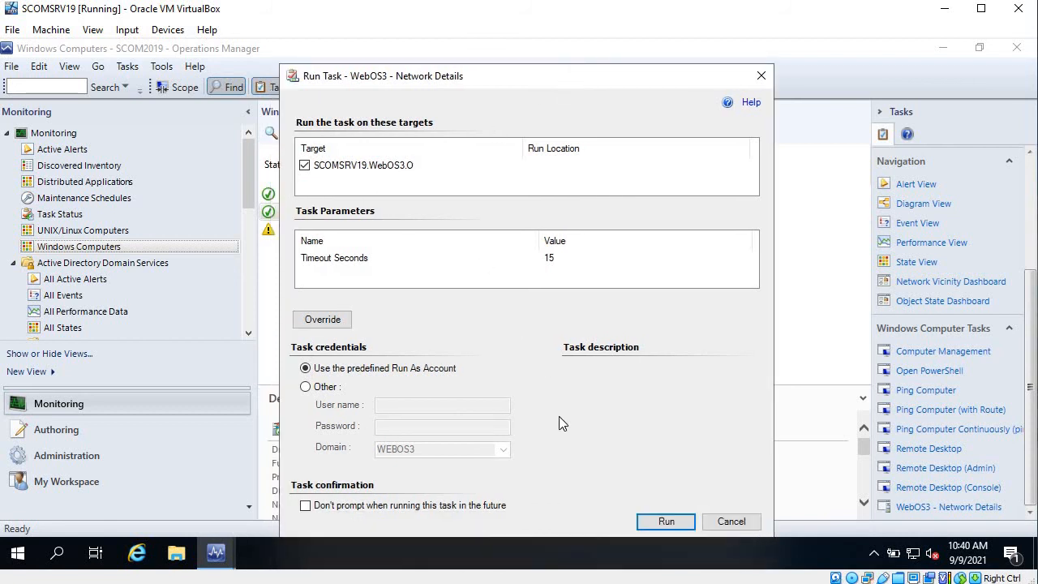
pyautogui.click(666, 522)
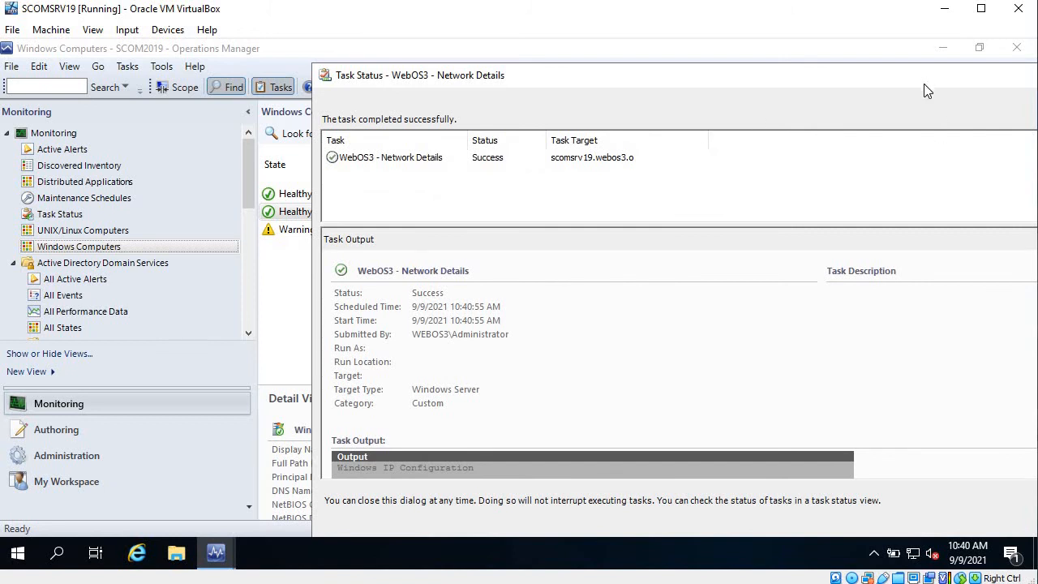
# Maximize and scroll the SCOMSRV19 task output, then close the results
pyautogui.click(978, 47)
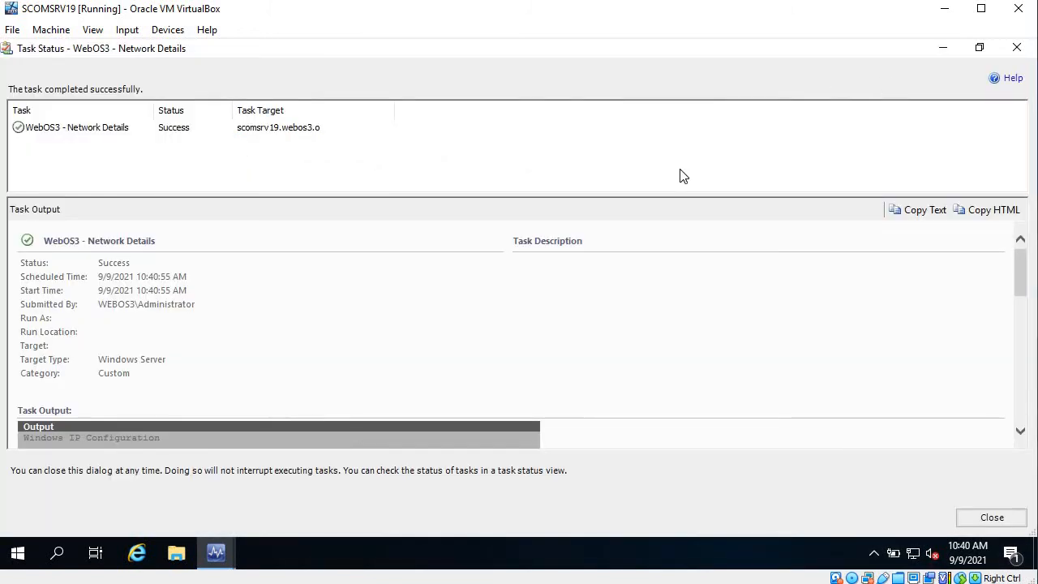
pyautogui.moveTo(209, 318)
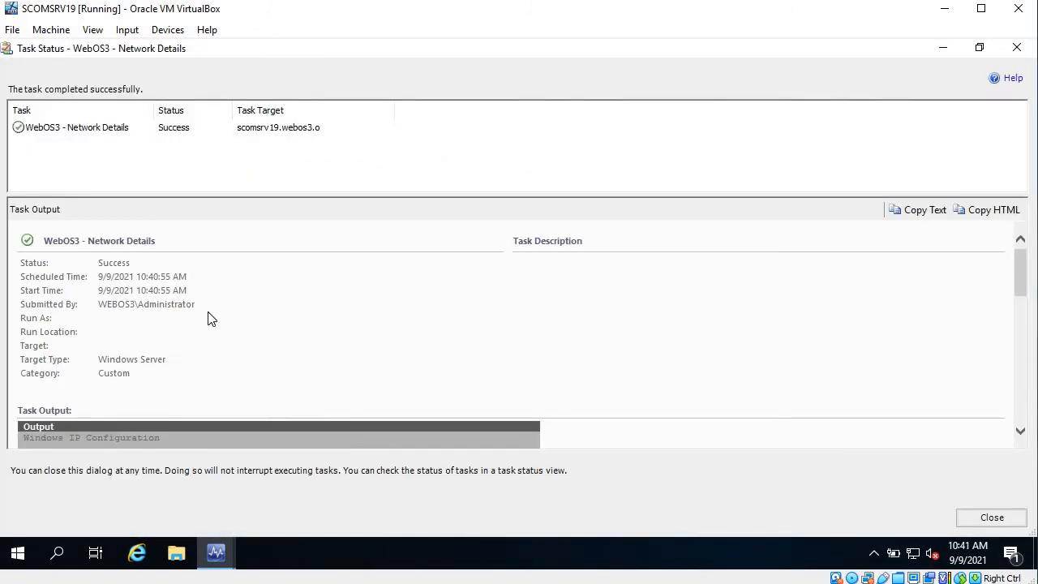
pyautogui.scroll(-3)
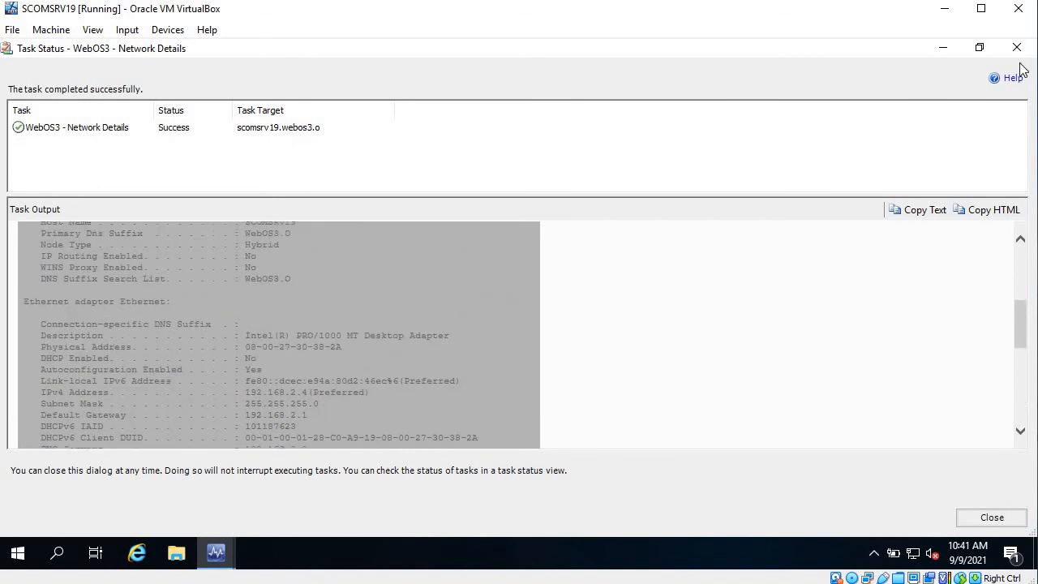
pyautogui.click(992, 517)
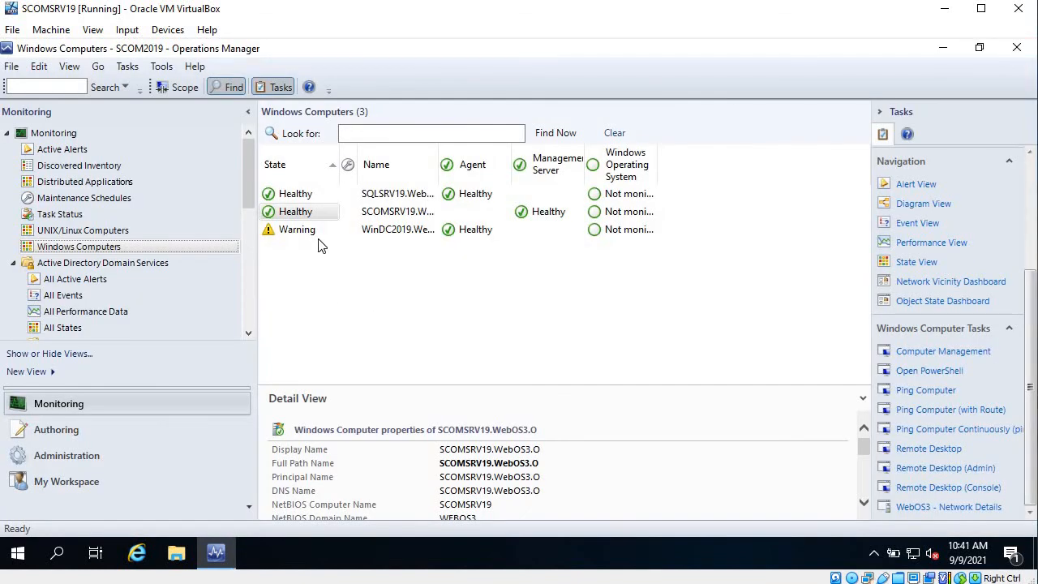
# Run the WebOS3 - Network Details task on WinDC2019
pyautogui.click(298, 229)
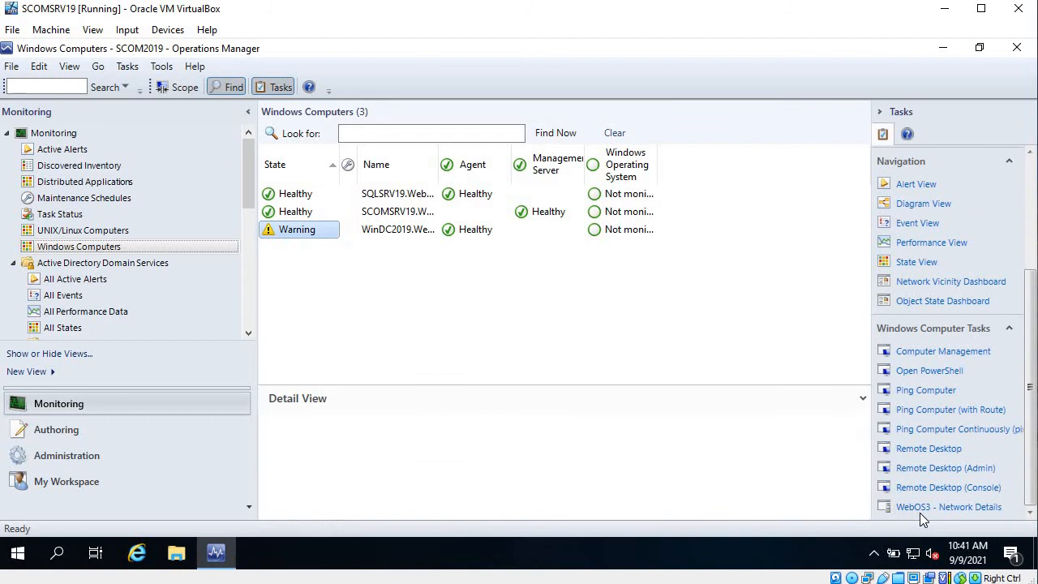
pyautogui.click(397, 229)
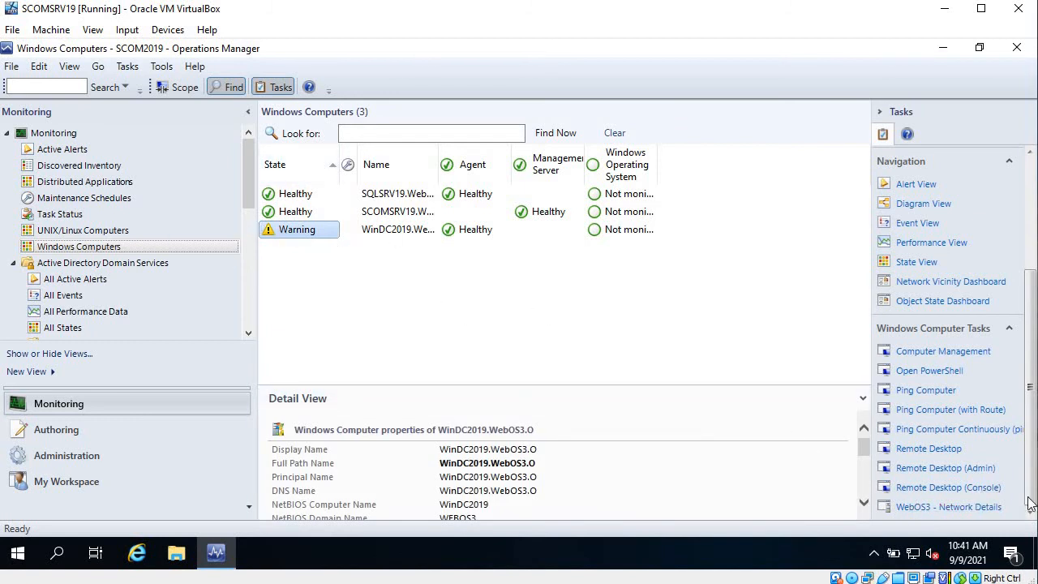
pyautogui.moveTo(988, 519)
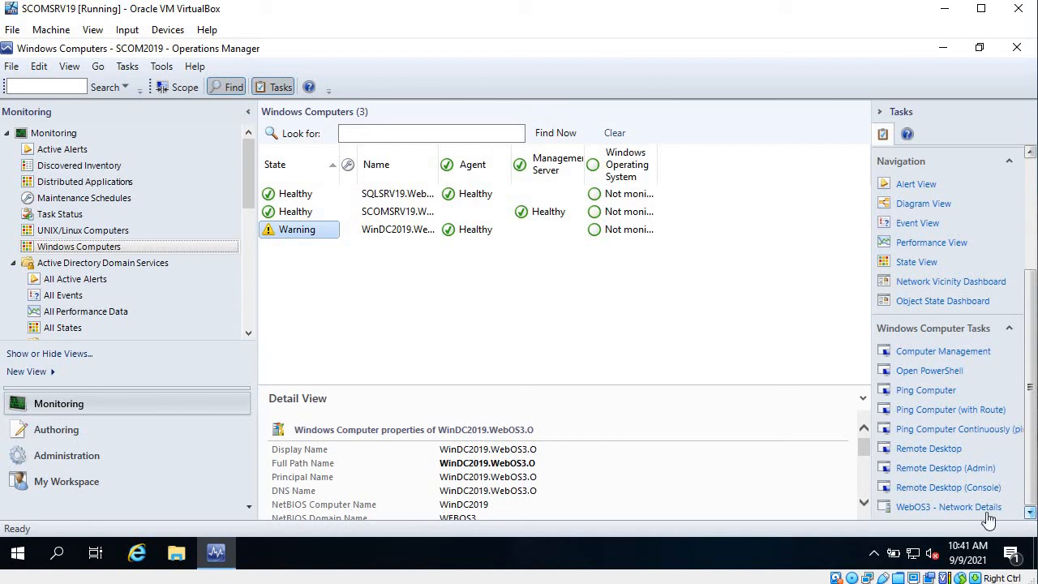
pyautogui.click(947, 506)
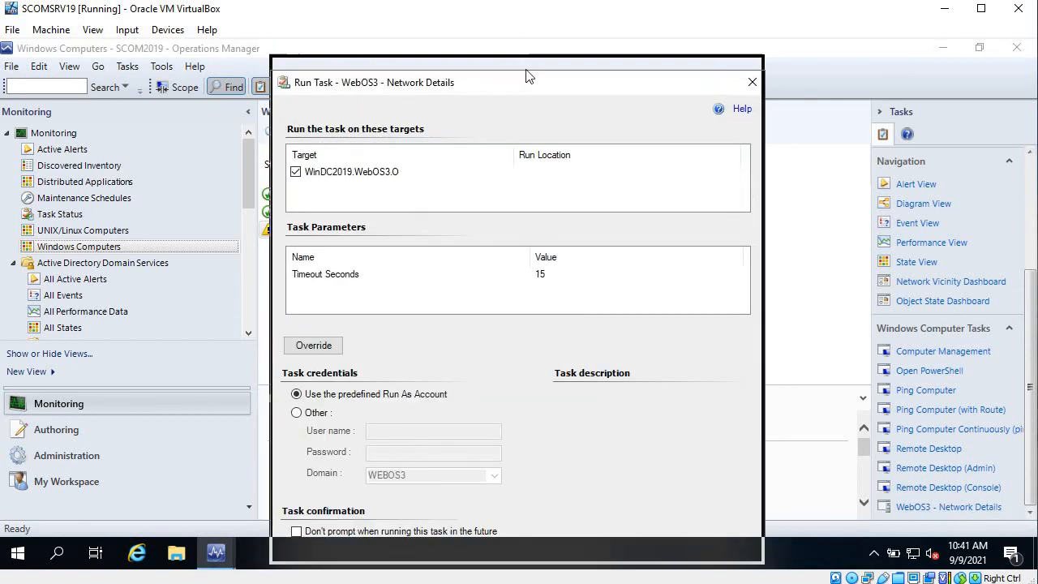
pyautogui.click(750, 82)
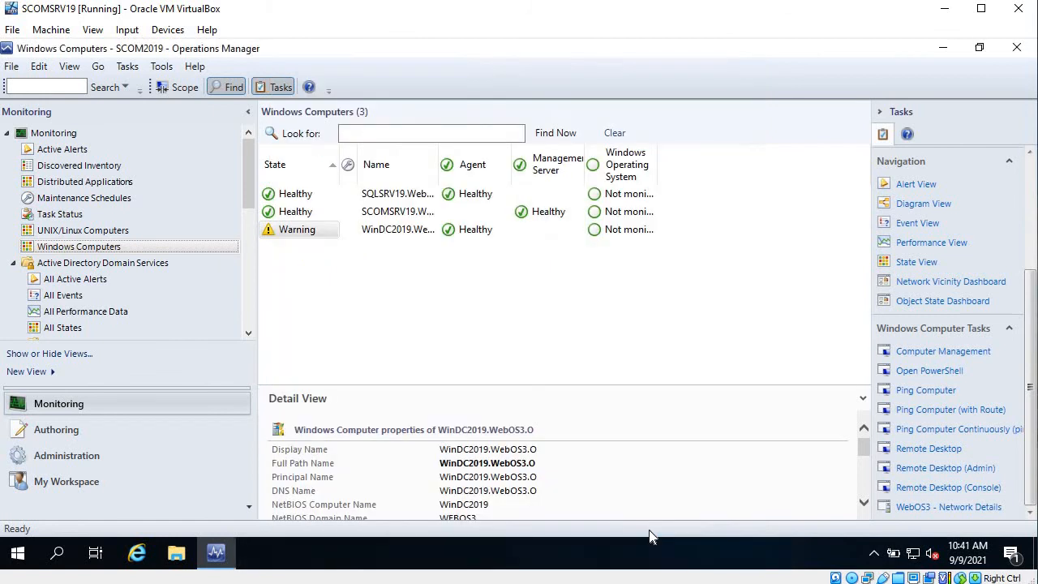
# Maximize the WinDC2019 Task Status output, then close the results
pyautogui.click(948, 506)
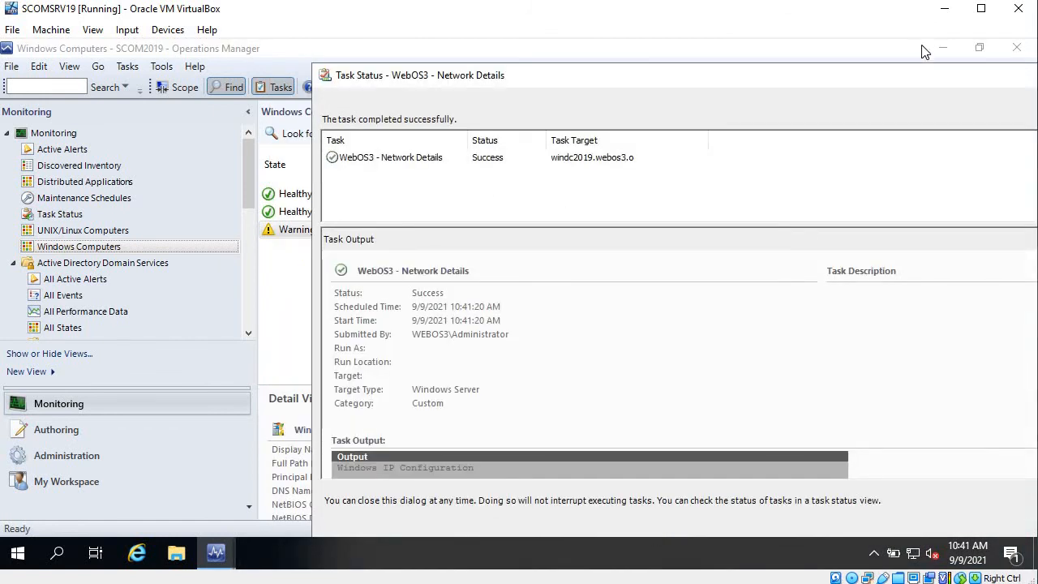
pyautogui.click(978, 47)
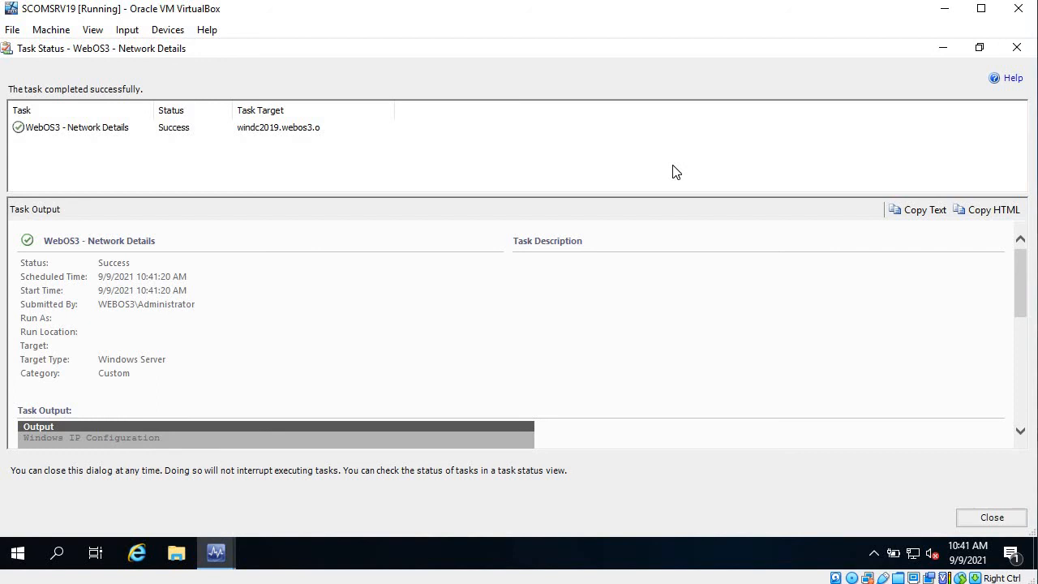
pyautogui.moveTo(619, 164)
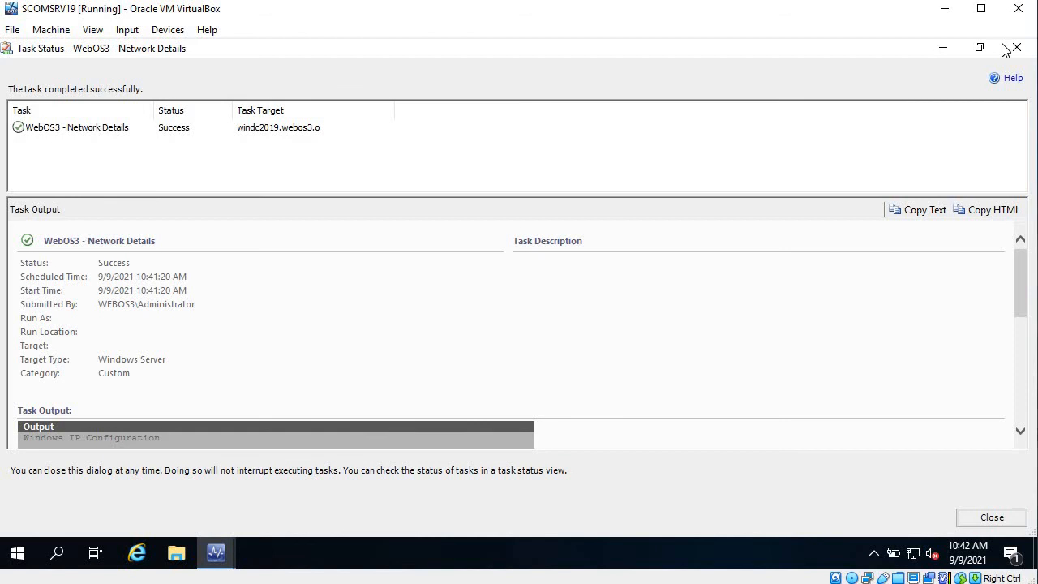
pyautogui.click(990, 517)
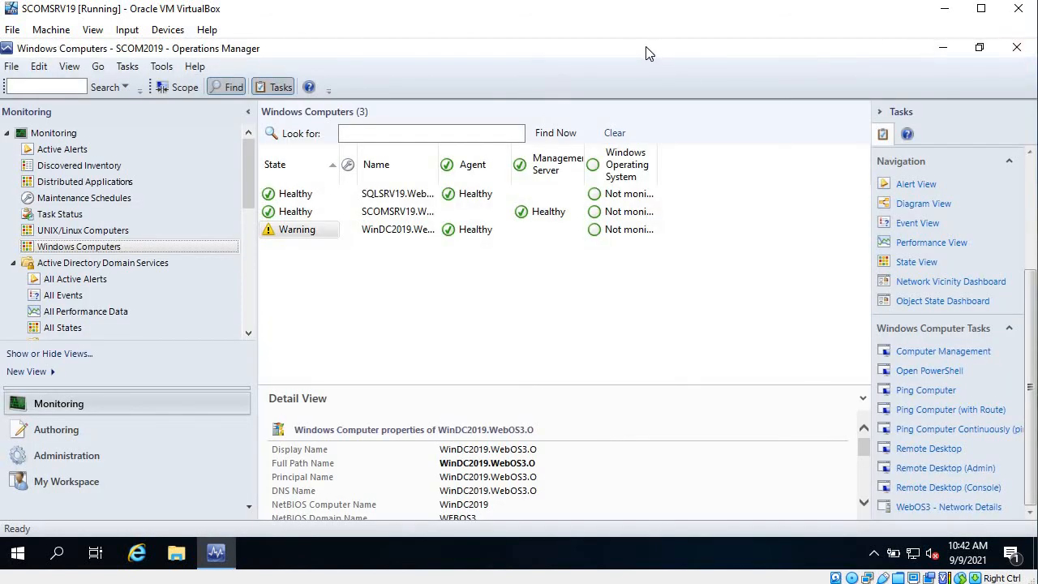